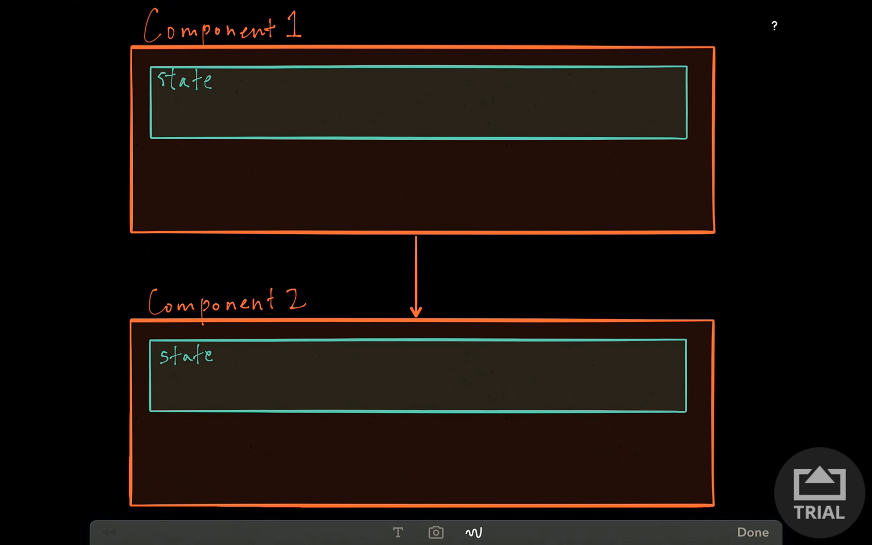
- Handwrite render() with return <Component 2 /> beneath Component 1's state box
{"action": "type", "text": "render ("}
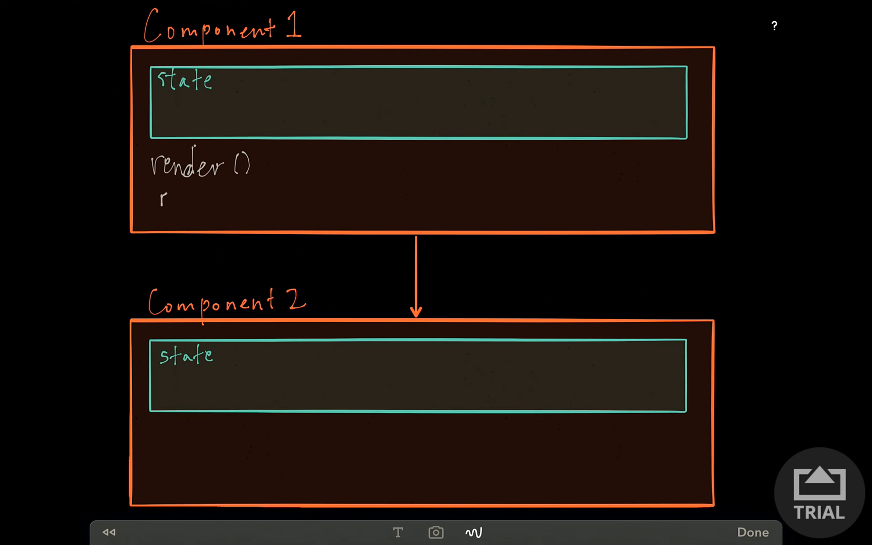
{"action": "type", "text": "return"}
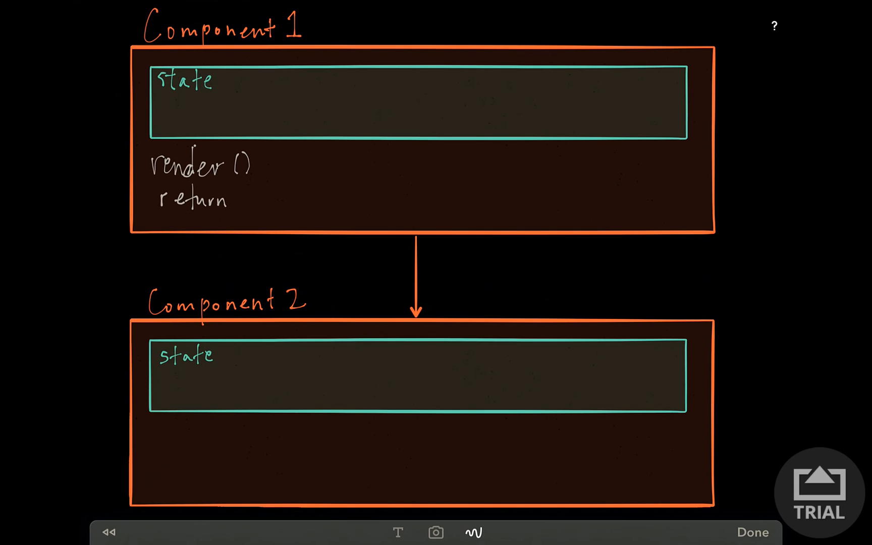
{"action": "type", "text": "< div"}
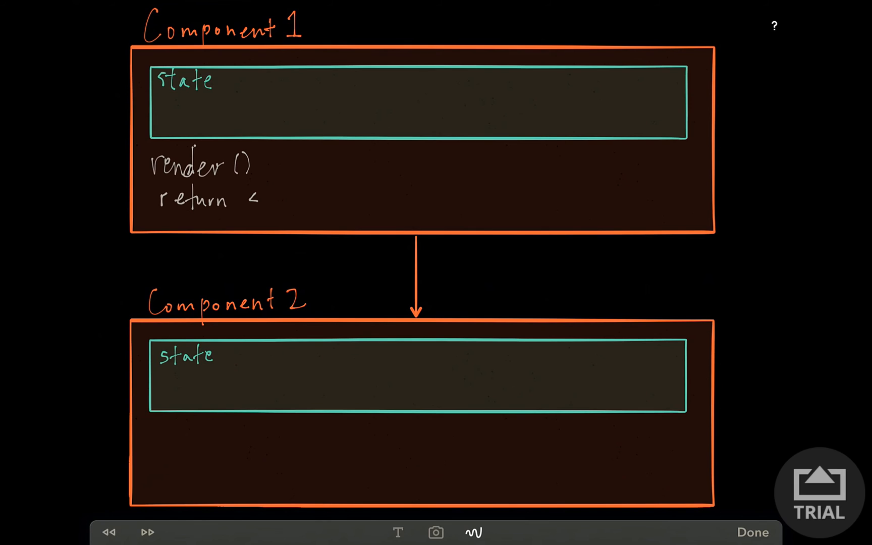
{"action": "type", "text": "Compo"}
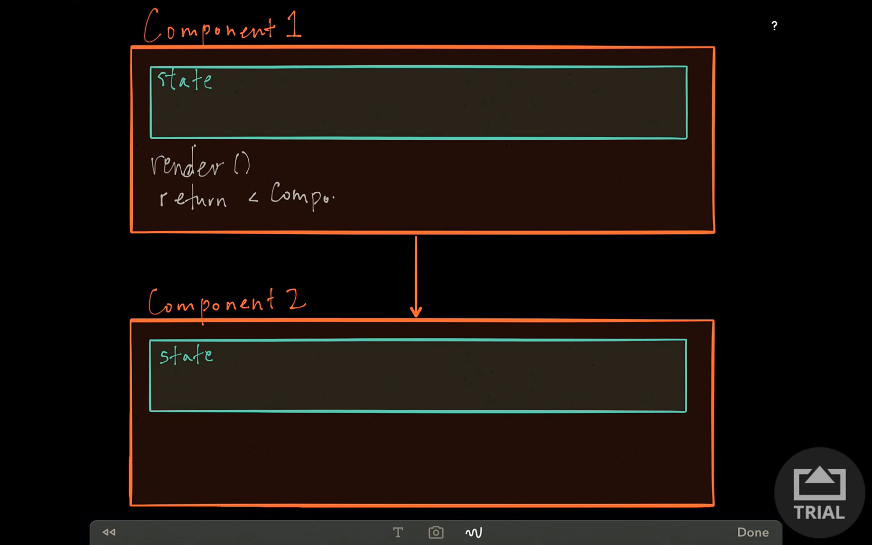
{"action": "type", "text": "Component"}
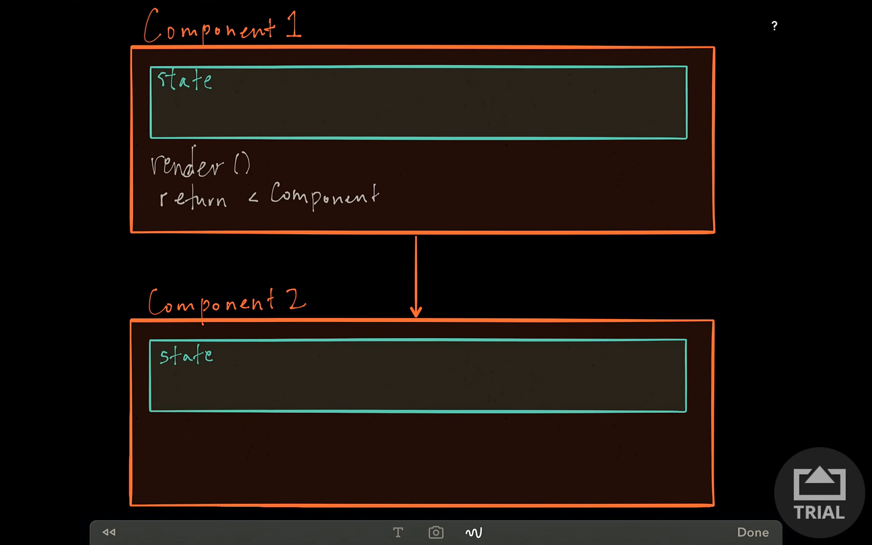
{"action": "type", "text": "2"}
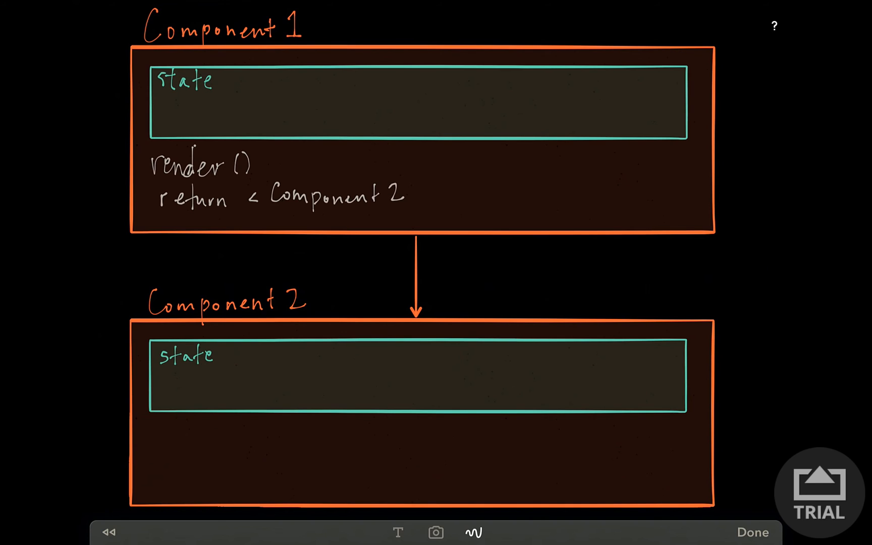
{"action": "type", "text": "/>"}
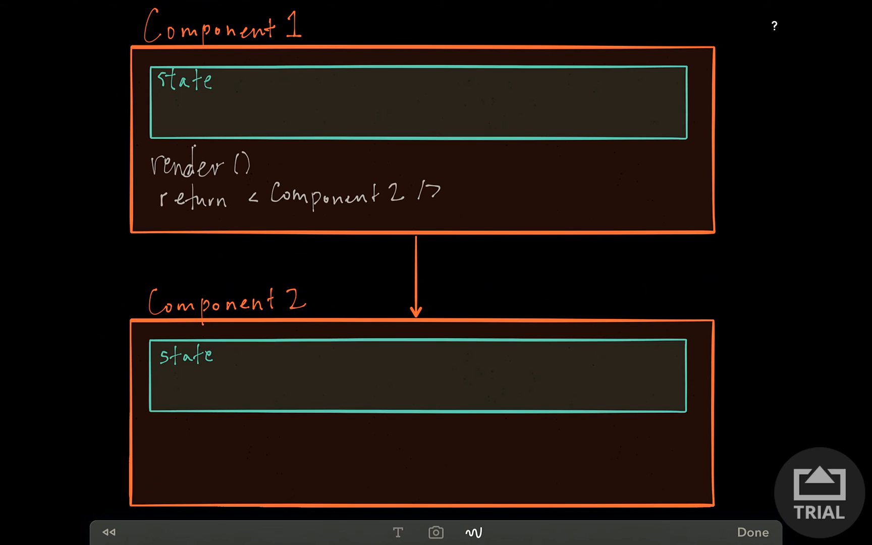
- Underline <Component 2 /> and write = React.createElement(Component 2, ...) below the box
{"action": "left_click_drag", "start_coordinate": [267, 210], "coordinate": [442, 212]}
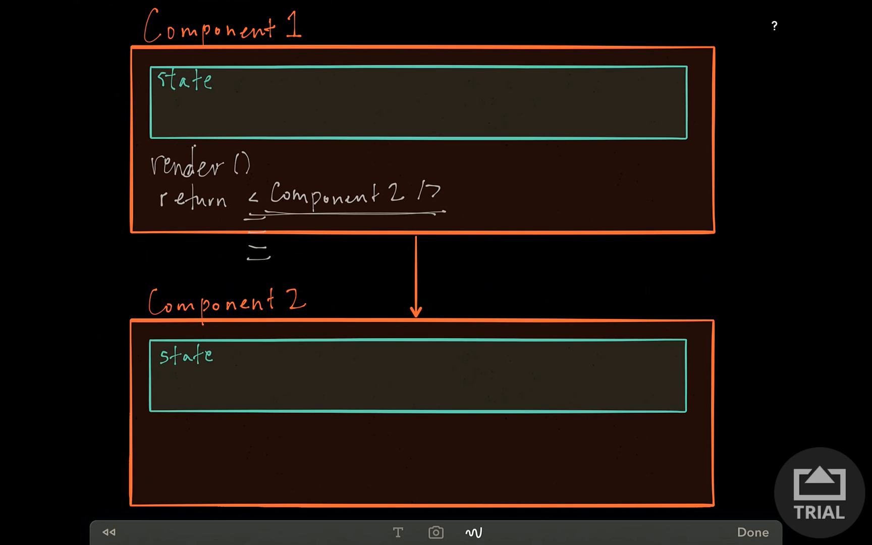
{"action": "type", "text": "R"}
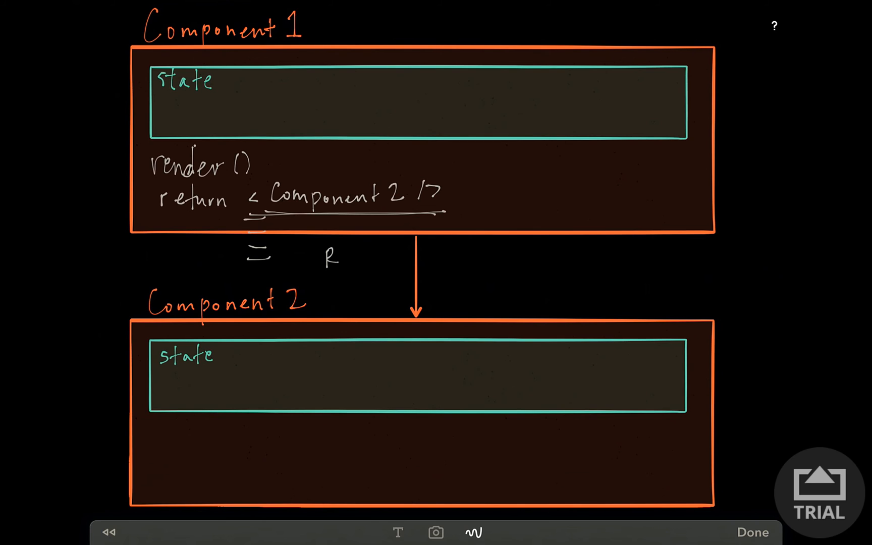
{"action": "type", "text": "React. create"}
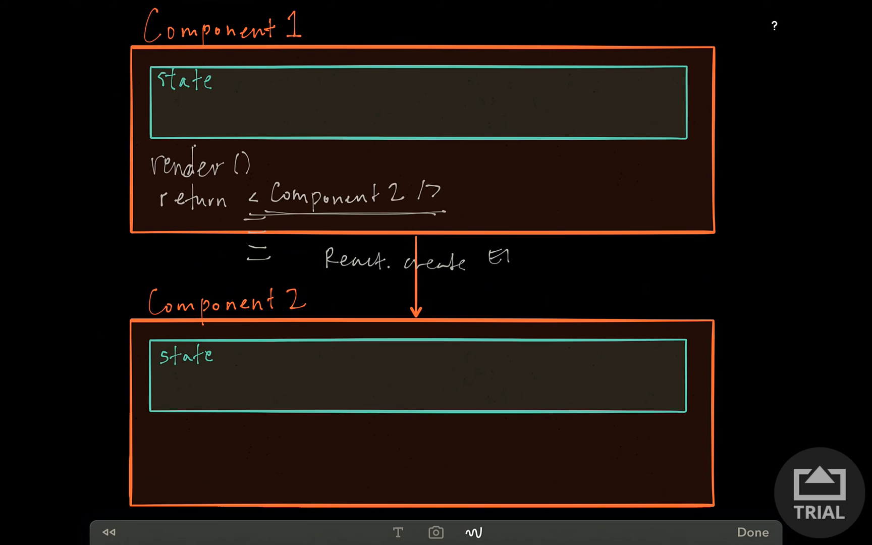
{"action": "type", "text": "Element"}
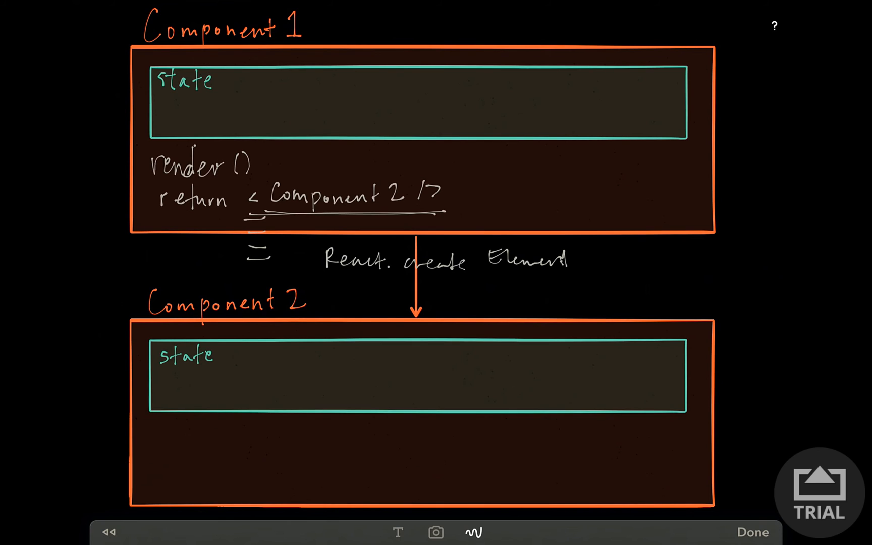
{"action": "type", "text": "(Componen"}
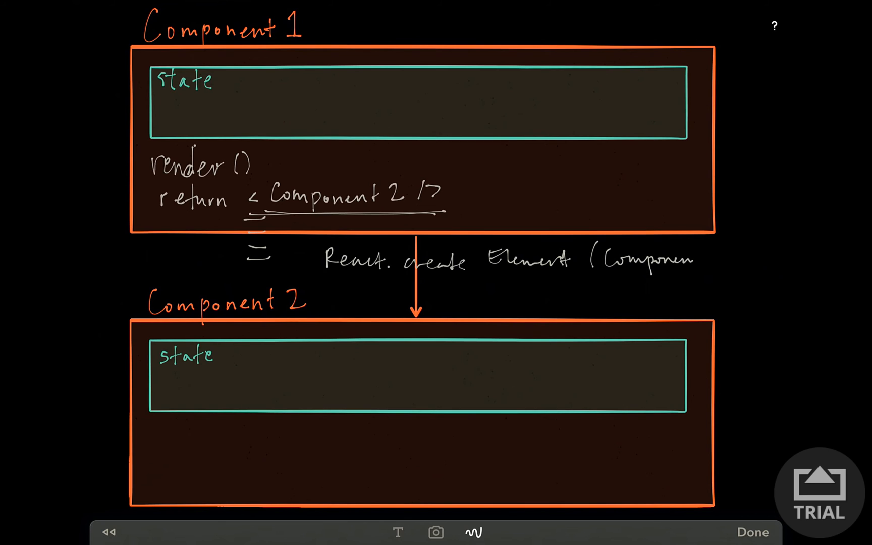
{"action": "type", "text": "2, .."}
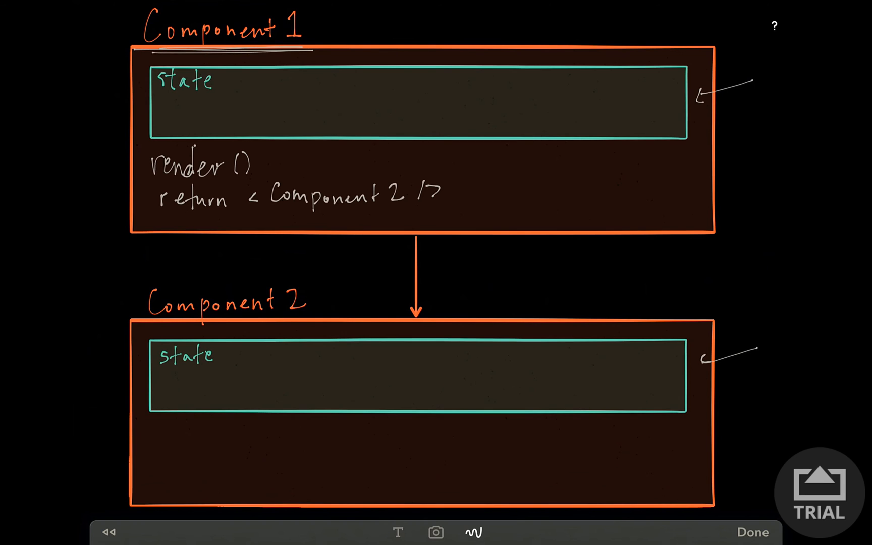
- Draw a double underline beneath the Component 2 heading
{"action": "left_click_drag", "start_coordinate": [156, 320], "coordinate": [312, 321]}
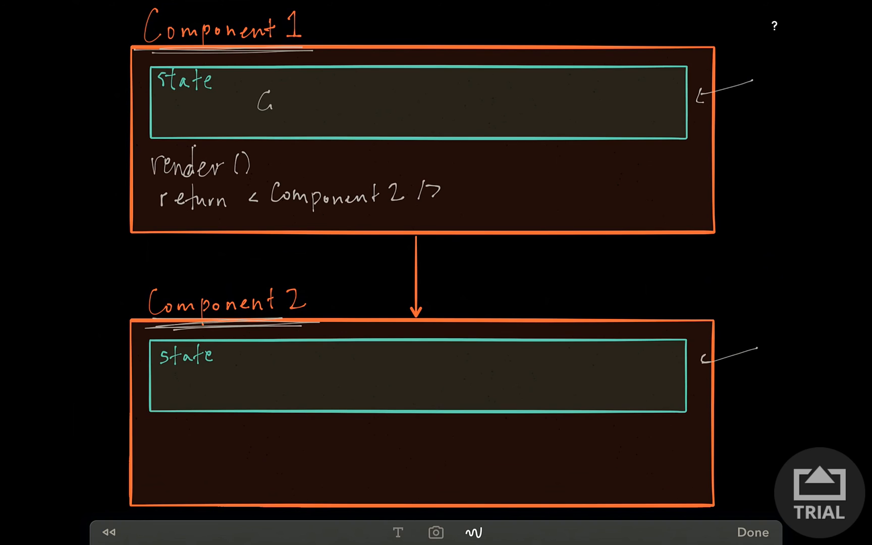
- Handwrite { Color: green } inside Component 1's state box, with both braces
{"action": "type", "text": "Color"}
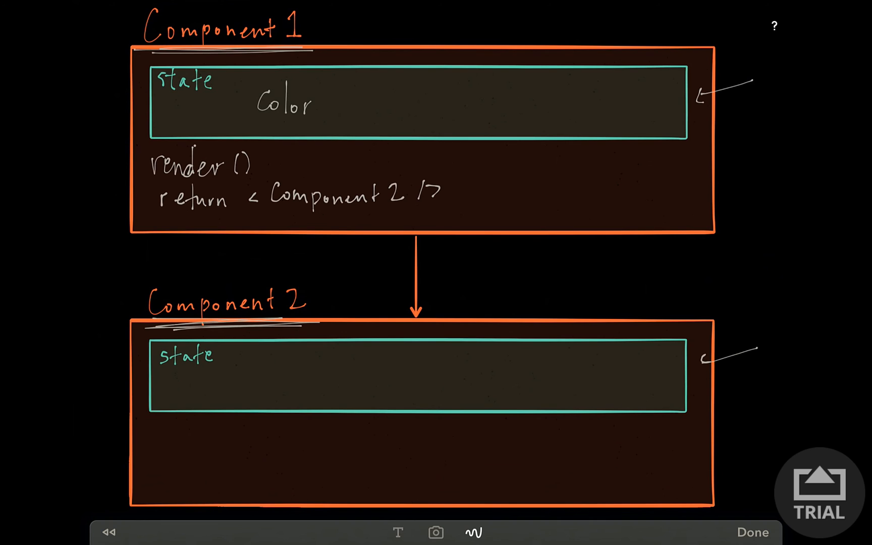
{"action": "left_click_drag", "start_coordinate": [222, 78], "coordinate": [225, 103]}
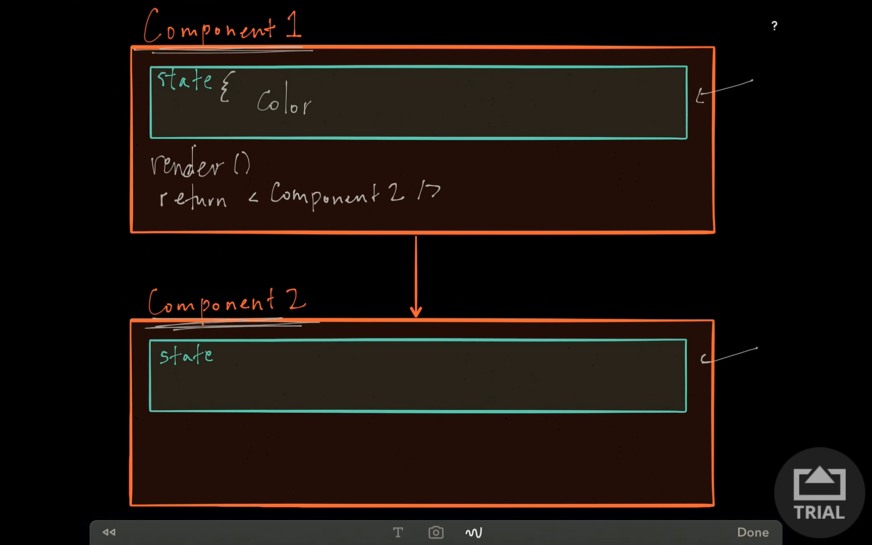
{"action": "type", "text": "}"}
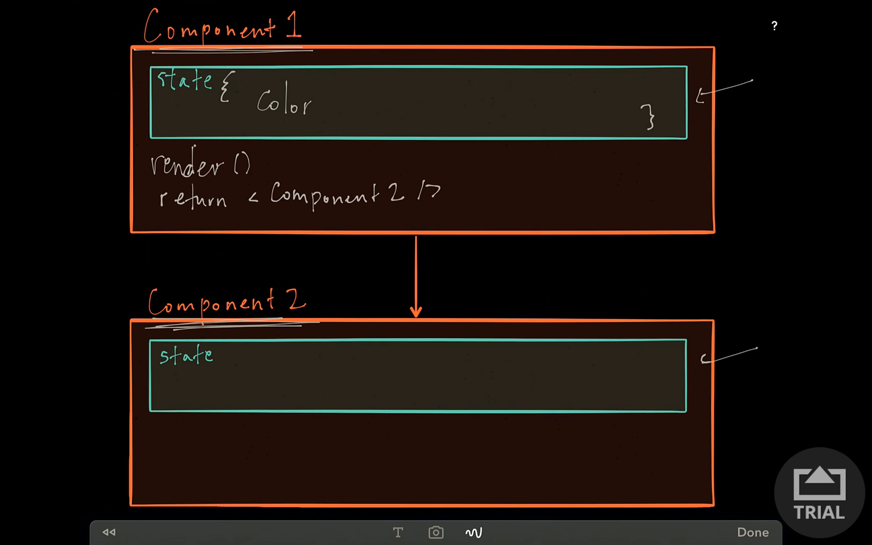
{"action": "type", "text": ": g"}
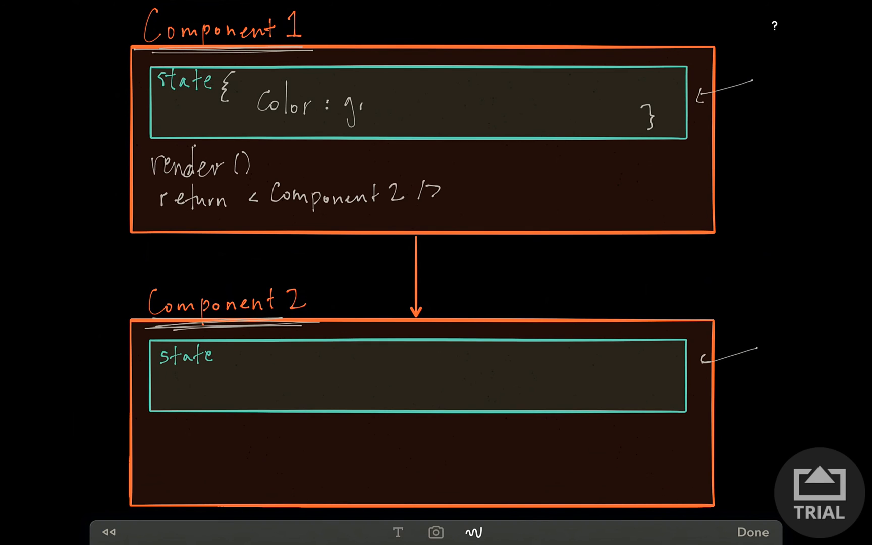
{"action": "type", "text": "reen"}
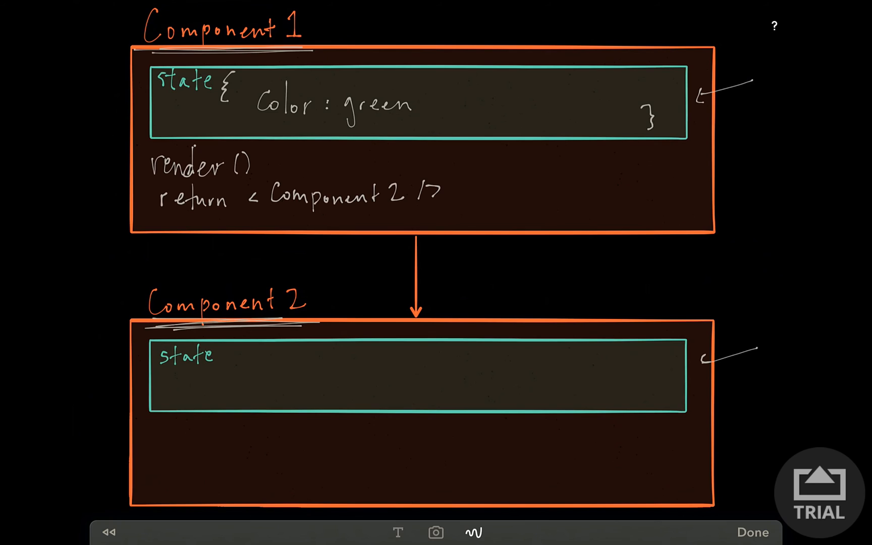
- Circle the value green and underline Component 2 in the return line
{"action": "left_click_drag", "start_coordinate": [178, 325], "coordinate": [314, 321]}
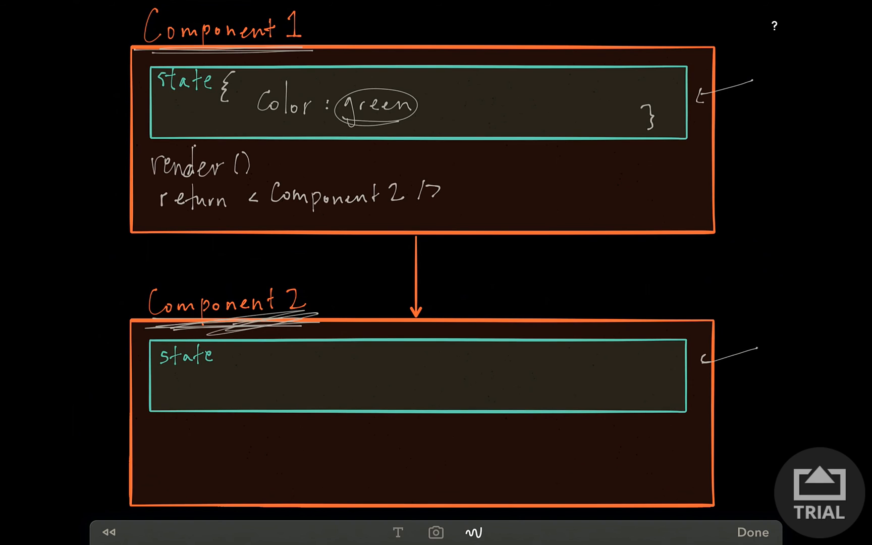
{"action": "left_click_drag", "start_coordinate": [284, 211], "coordinate": [406, 207]}
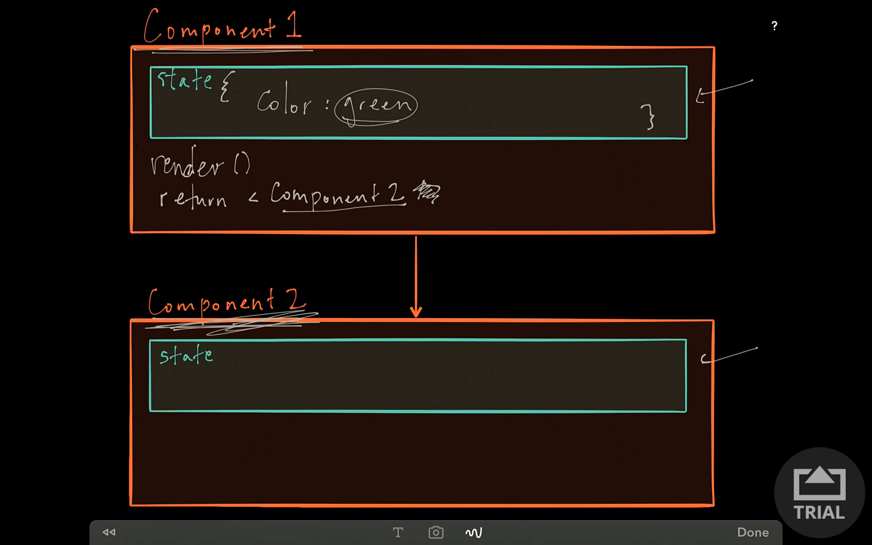
- Write color={ after Component 2 in the return line and underline green in state
{"action": "type", "text": "color -"}
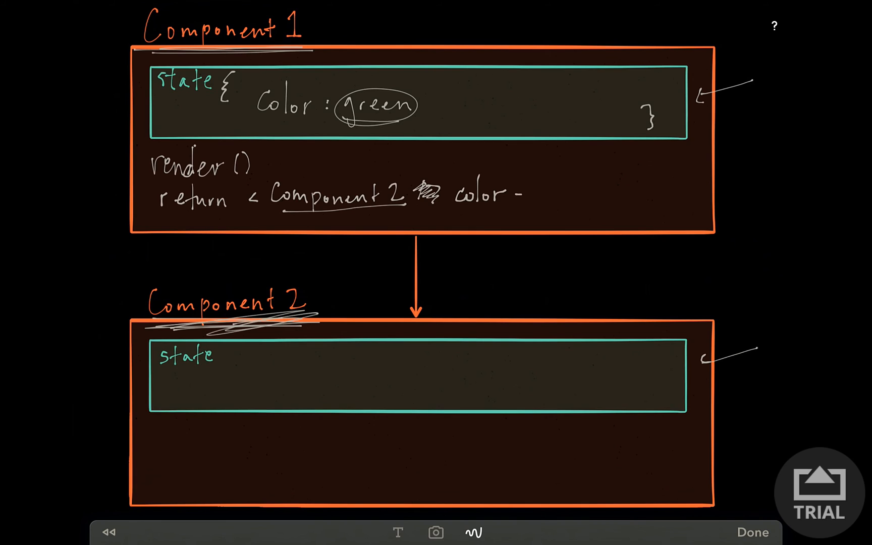
{"action": "type", "text": "="}
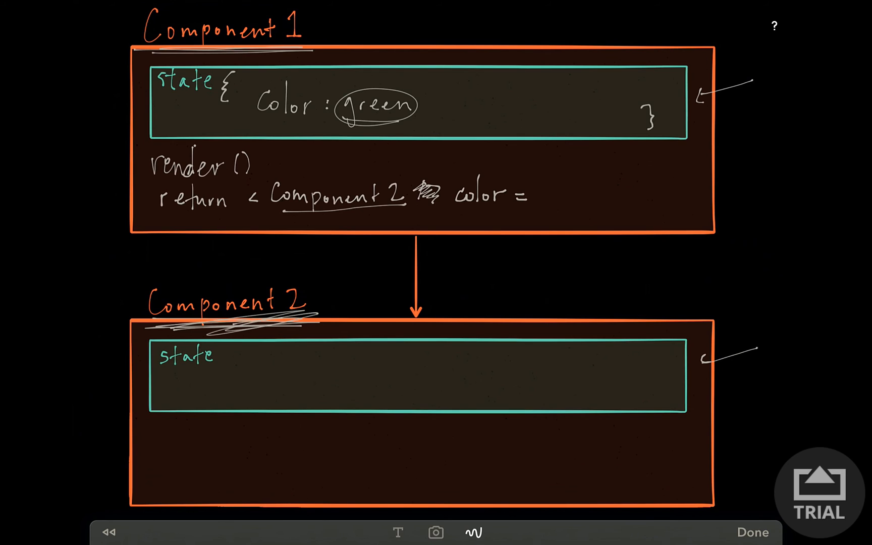
{"action": "type", "text": "{"}
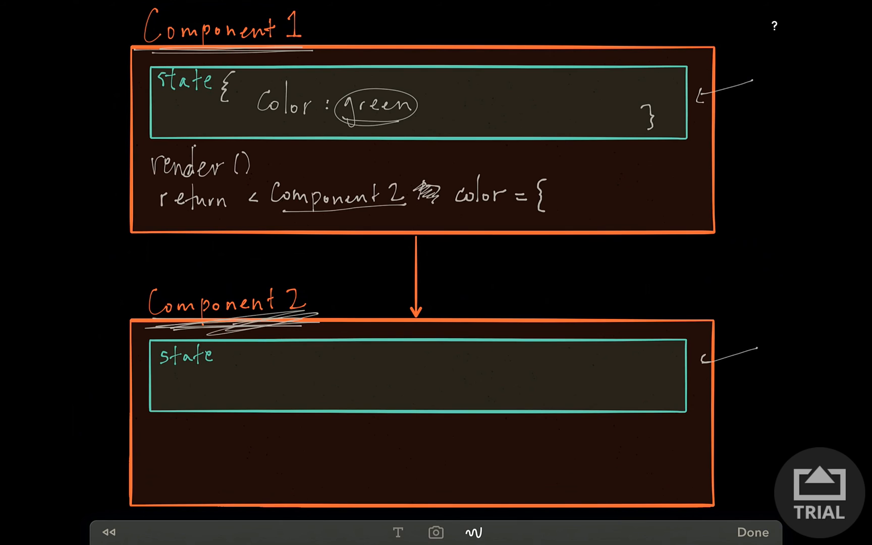
{"action": "left_click_drag", "start_coordinate": [457, 206], "coordinate": [493, 206]}
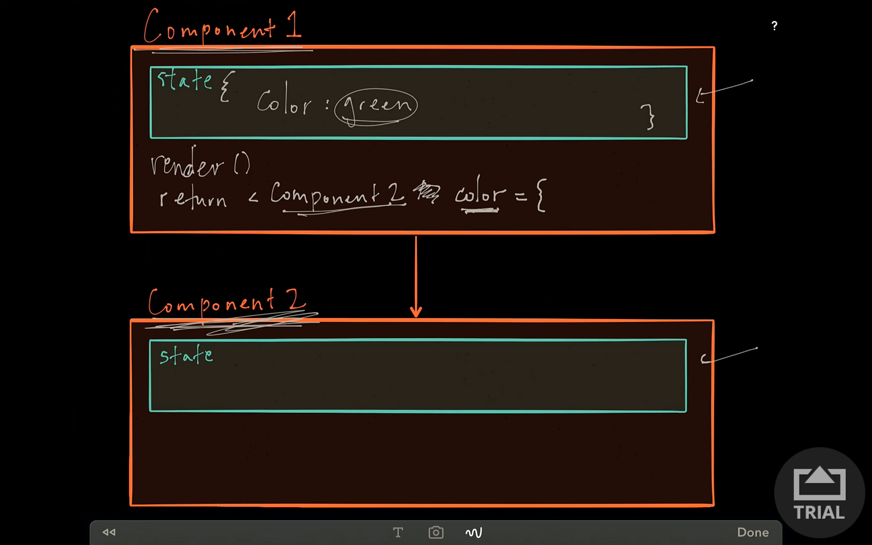
{"action": "left_click_drag", "start_coordinate": [334, 125], "coordinate": [415, 123]}
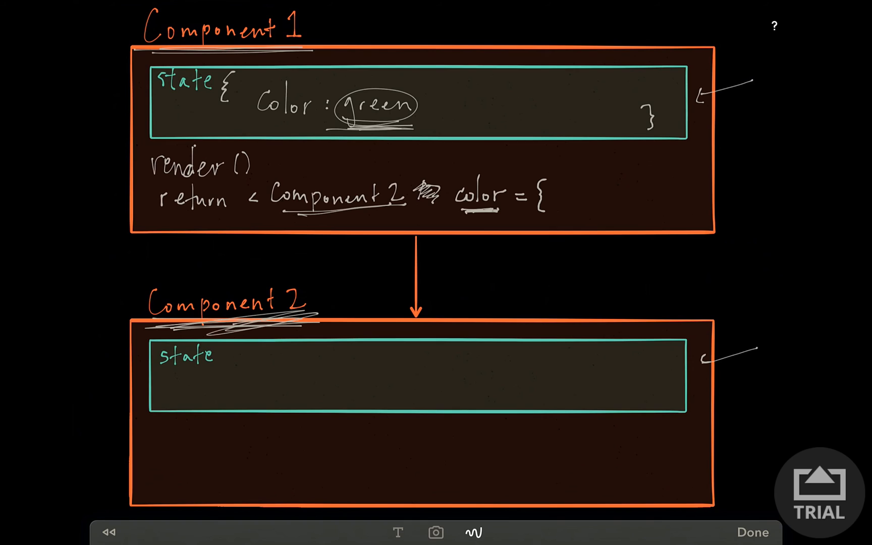
- Finish the prop as this.state.color} /> and underline the color attribute
{"action": "type", "text": "H"}
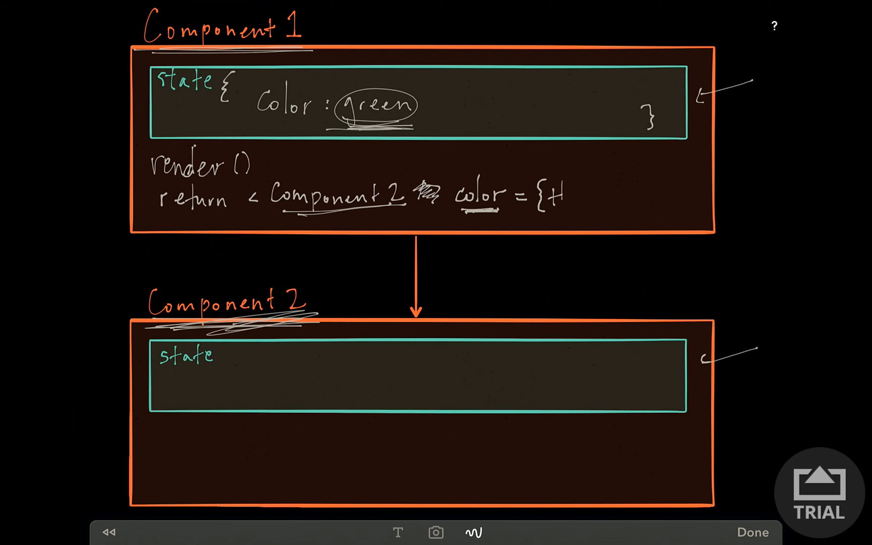
{"action": "type", "text": "this"}
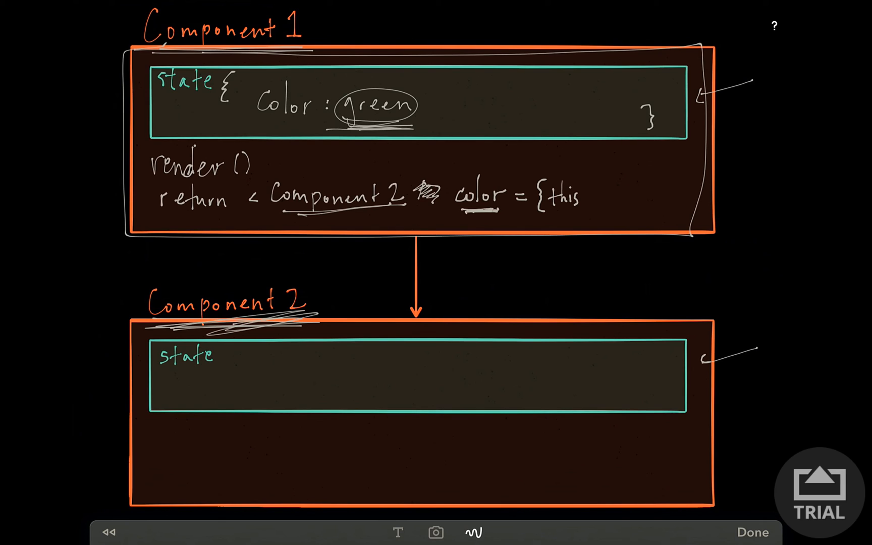
{"action": "type", "text": ".s"}
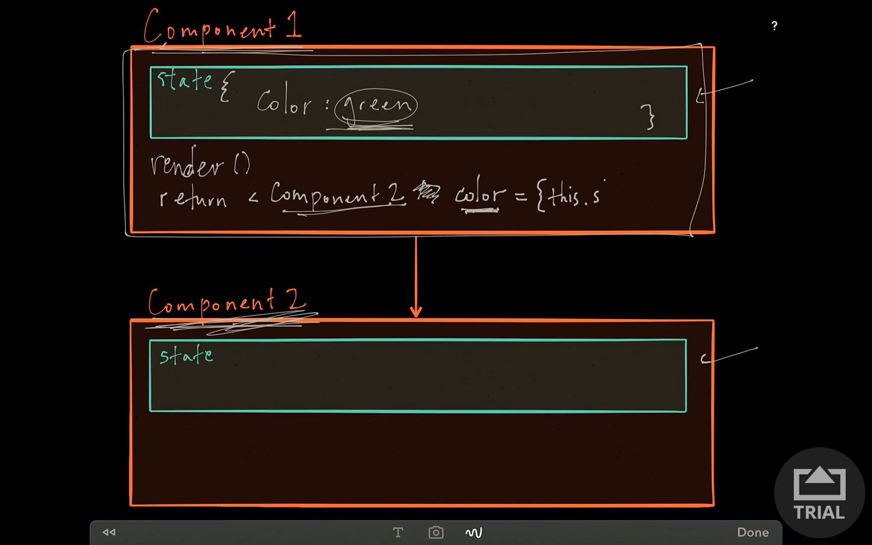
{"action": "type", "text": "tate"}
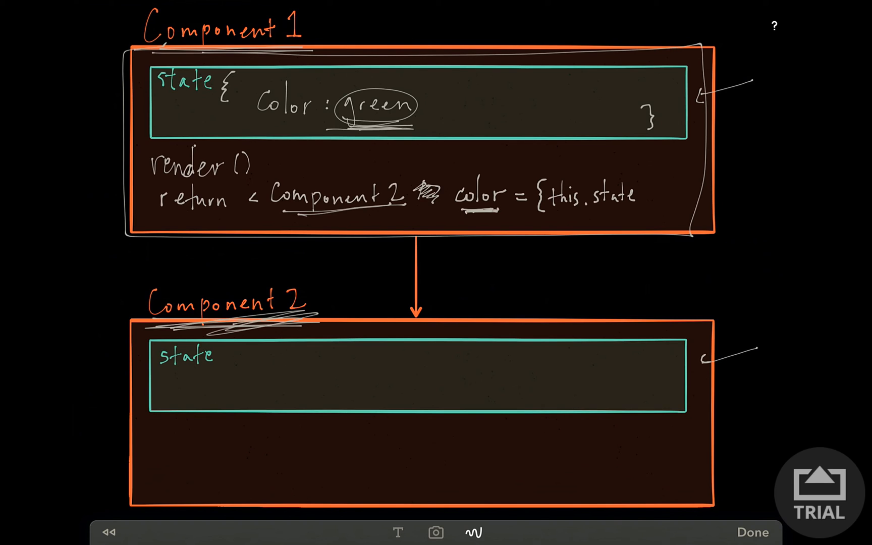
{"action": "type", "text": ".w"}
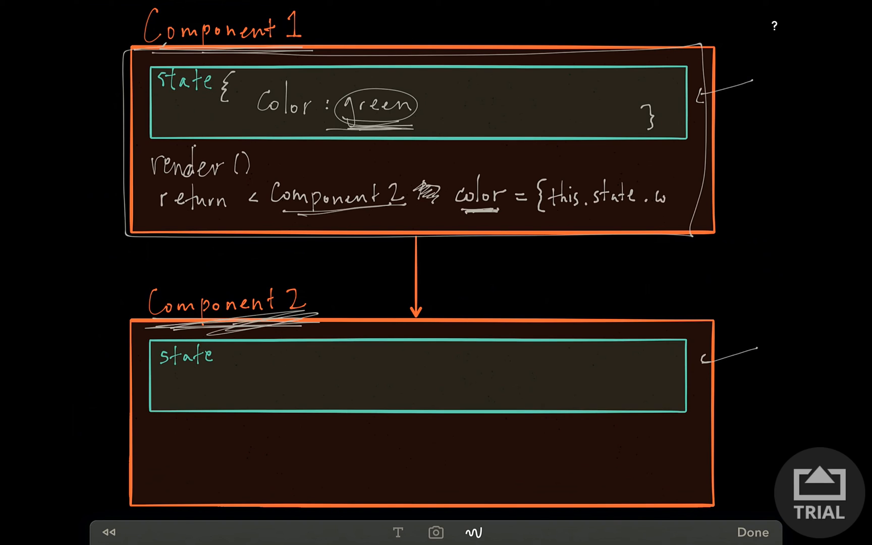
{"action": "type", "text": "lor}"}
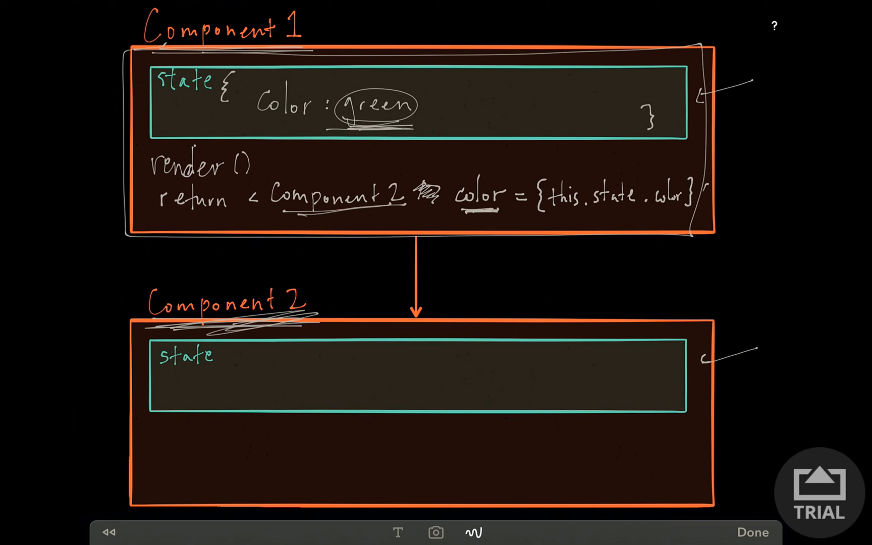
{"action": "type", "text": "/>"}
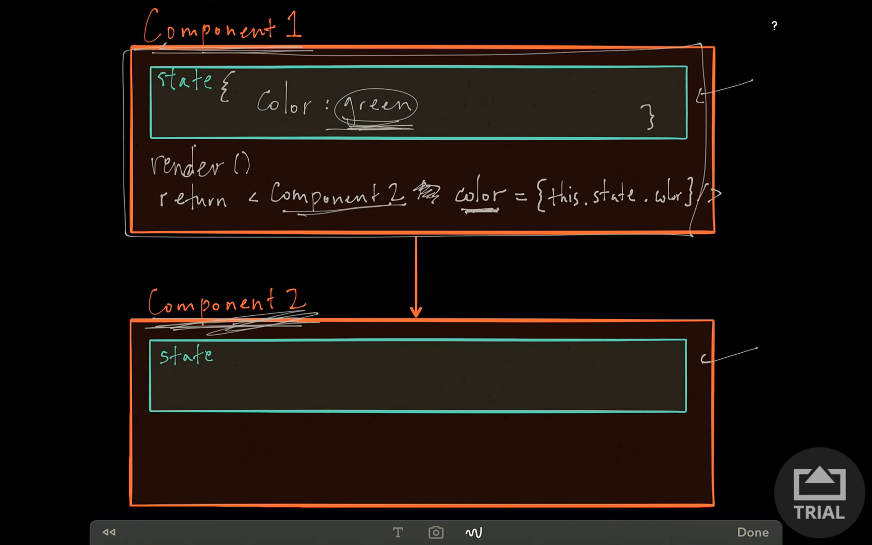
{"action": "left_click_drag", "start_coordinate": [459, 214], "coordinate": [501, 214]}
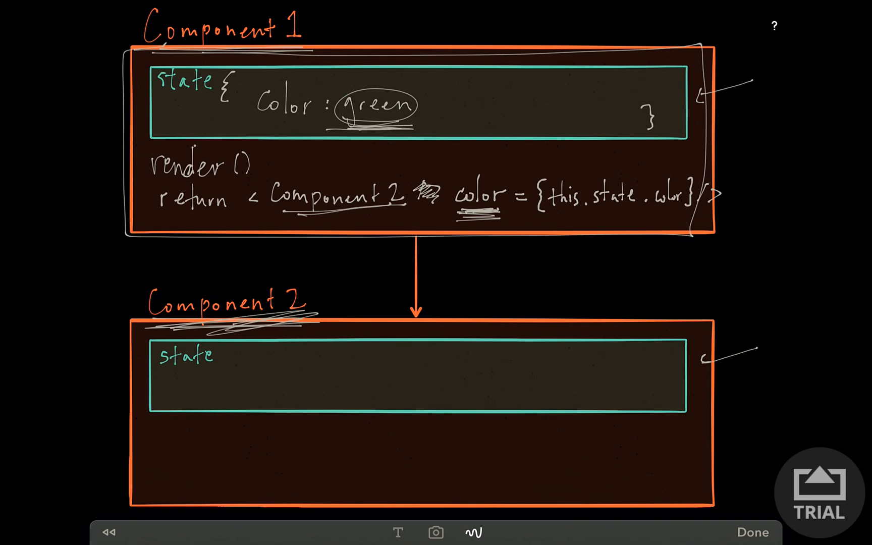
- Write render() with this.props.color under Component 2, and red beside green in Component 1's state
{"action": "type", "text": "render("}
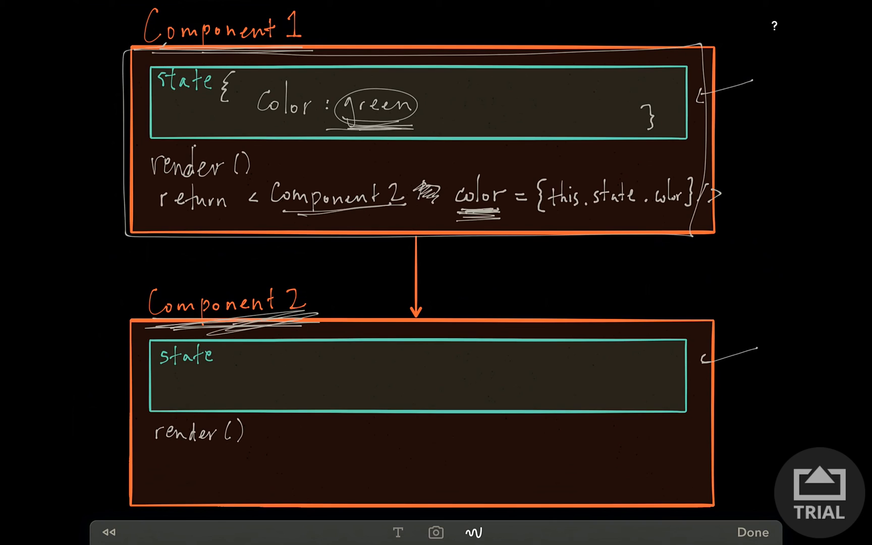
{"action": "type", "text": "this."}
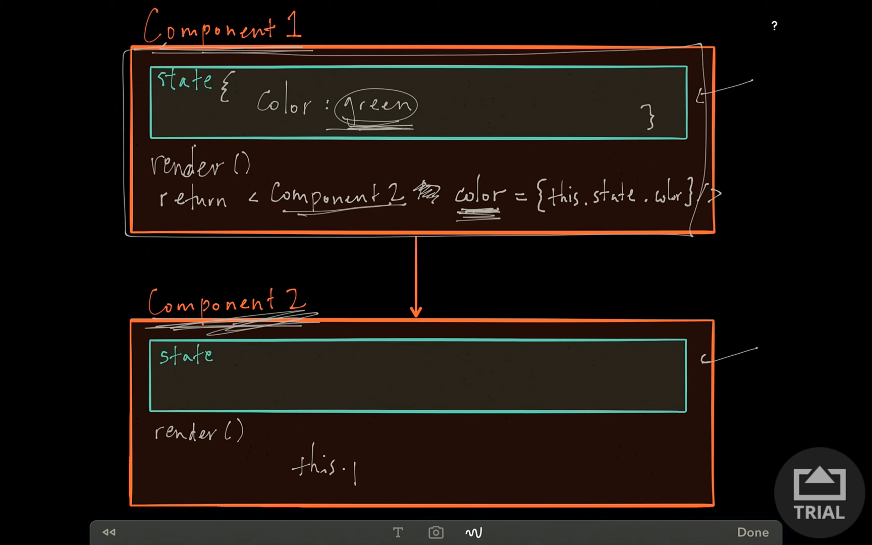
{"action": "type", "text": "props"}
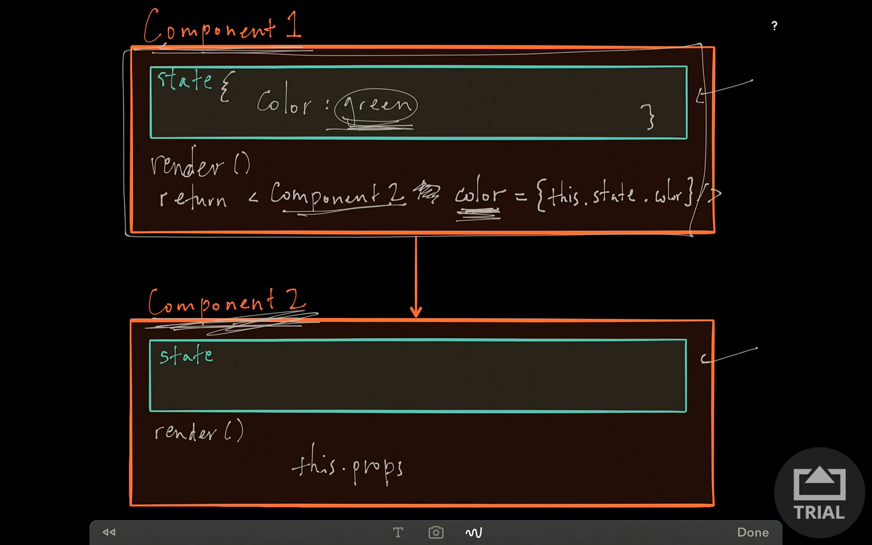
{"action": "type", "text": ".color"}
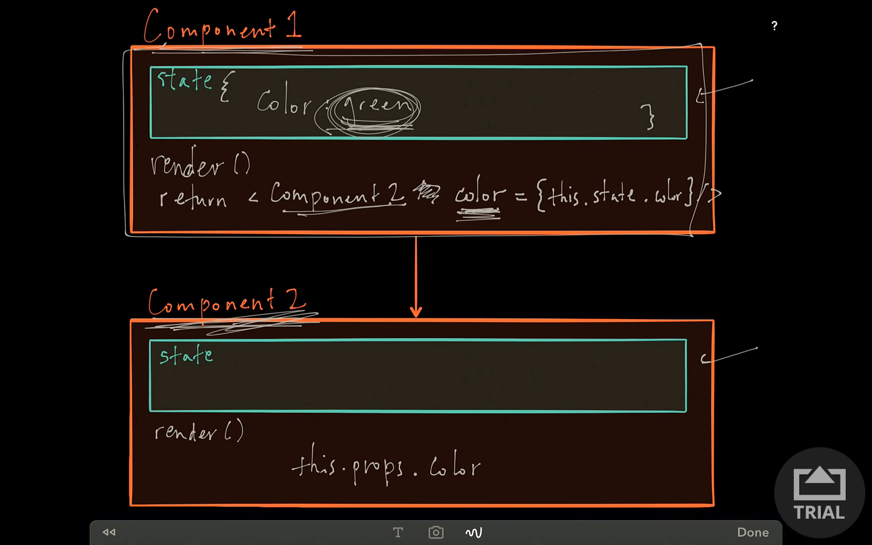
{"action": "type", "text": "r"}
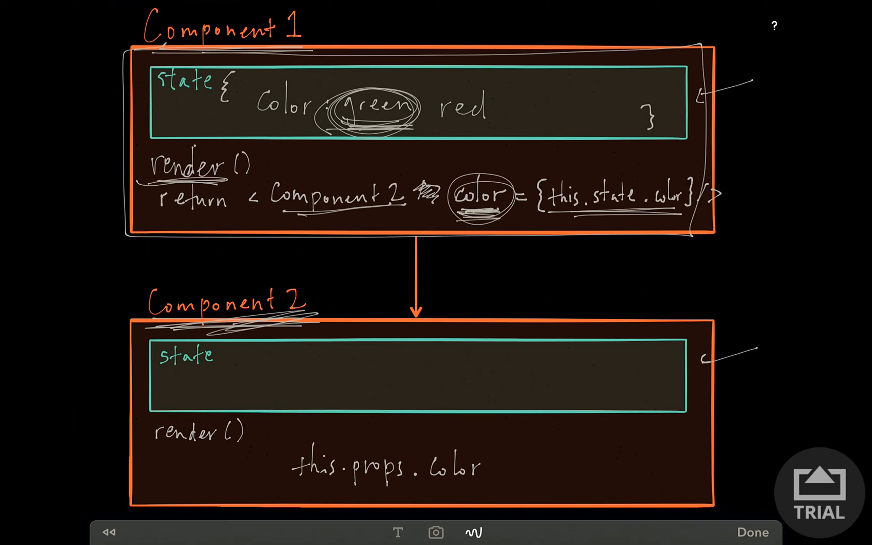
- Underline render() and write <div>{this.props.Color}</div>, circling props and underlining Color
{"action": "left_click_drag", "start_coordinate": [147, 449], "coordinate": [228, 442]}
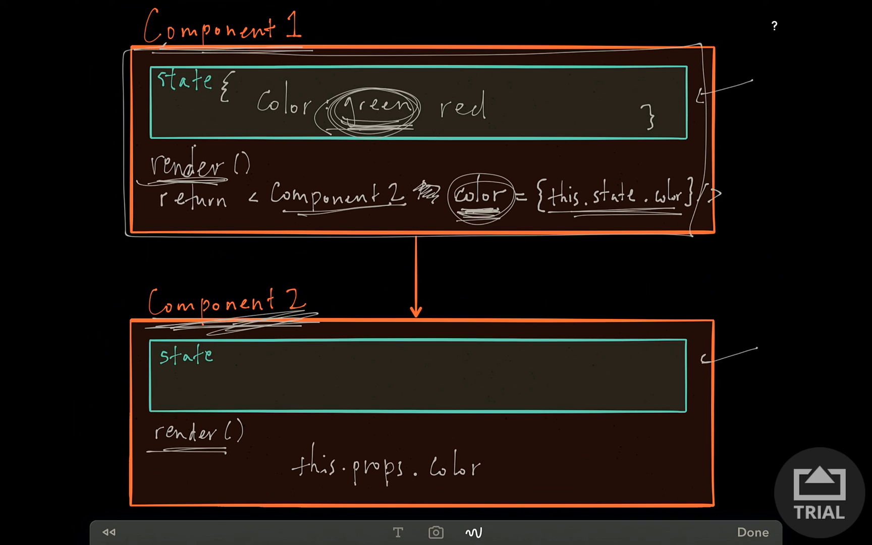
{"action": "type", "text": "<div"}
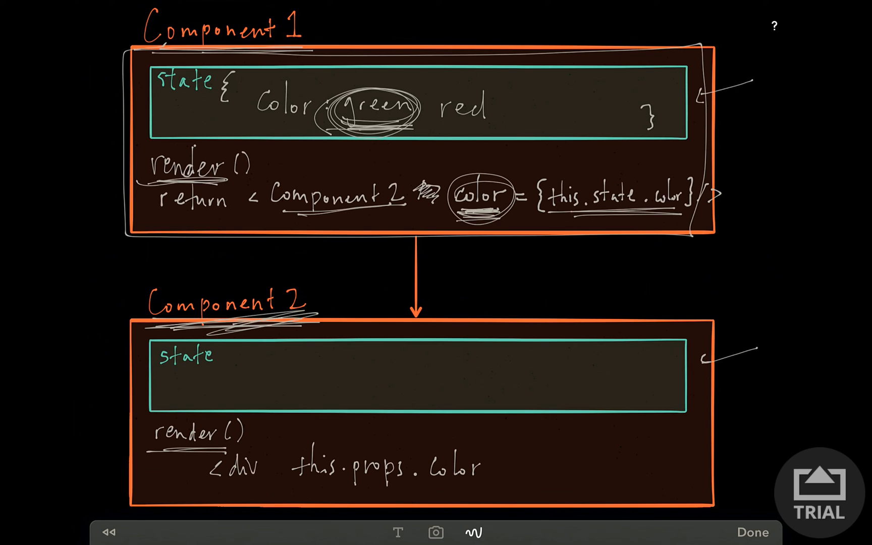
{"action": "type", "text": ">"}
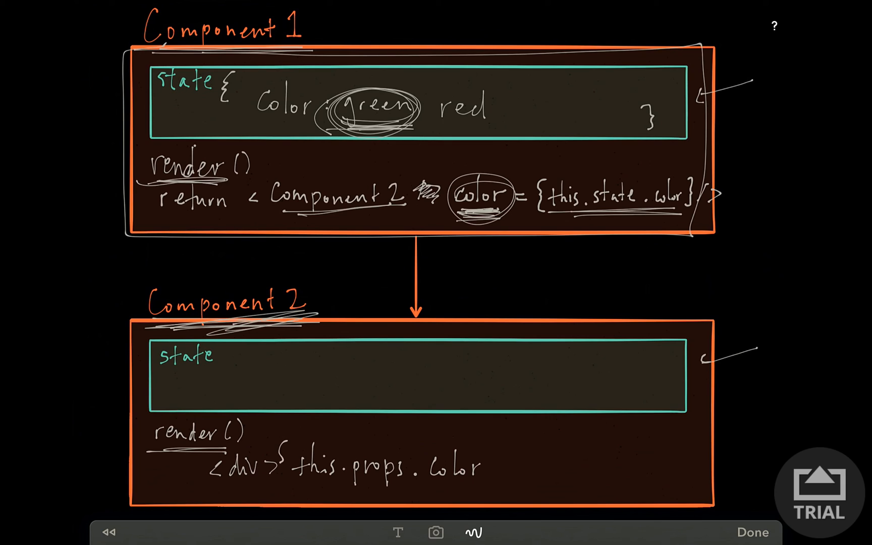
{"action": "type", "text": "{this.props.Color} </"}
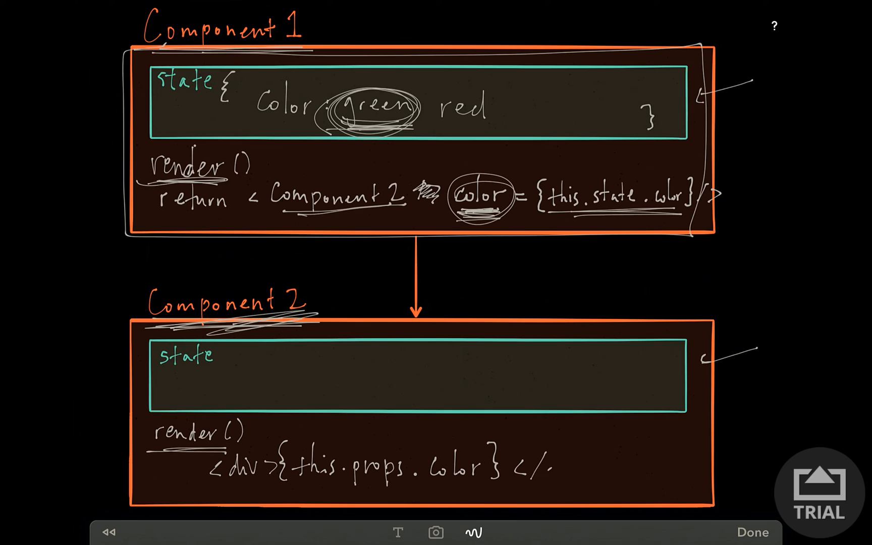
{"action": "type", "text": "div>"}
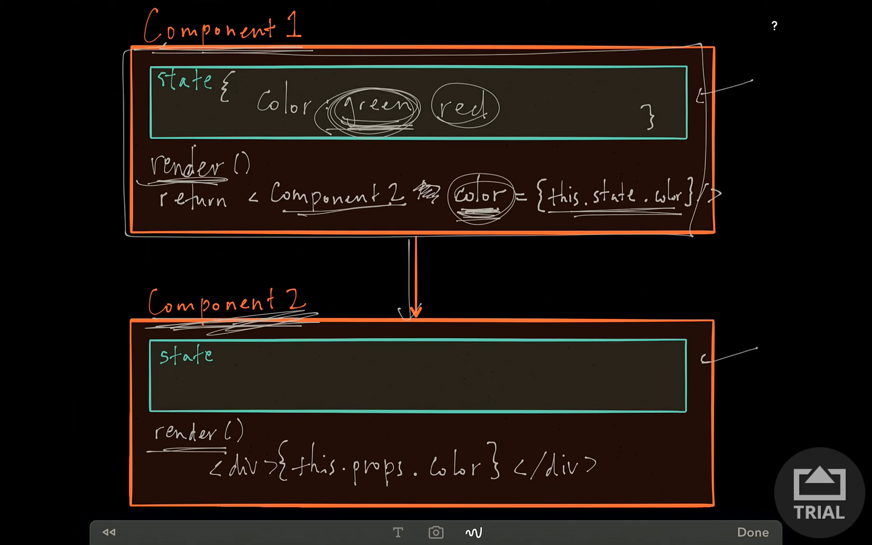
{"action": "left_click_drag", "start_coordinate": [348, 464], "coordinate": [395, 479]}
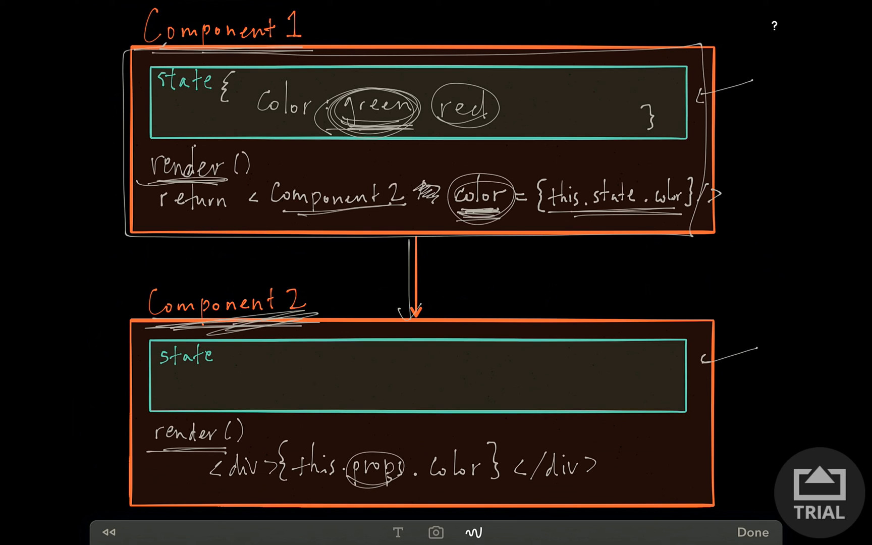
{"action": "left_click_drag", "start_coordinate": [423, 489], "coordinate": [483, 483]}
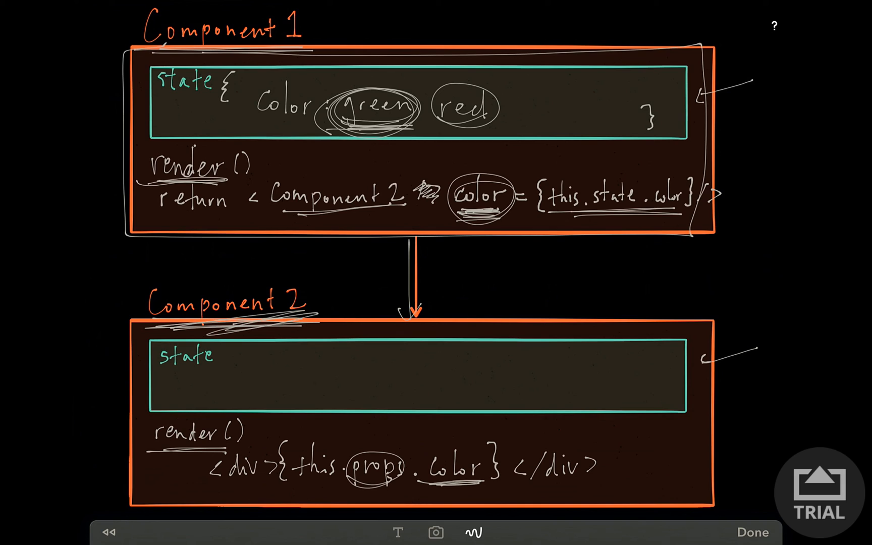
- Write red, circle Color in Component 1's state, and label the prop propExample
{"action": "type", "text": "red"}
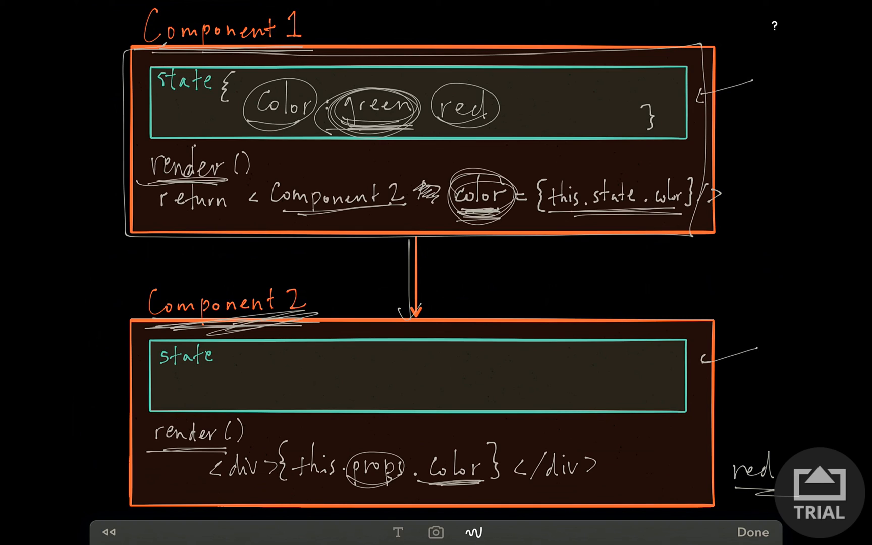
{"action": "left_click_drag", "start_coordinate": [445, 222], "coordinate": [516, 220]}
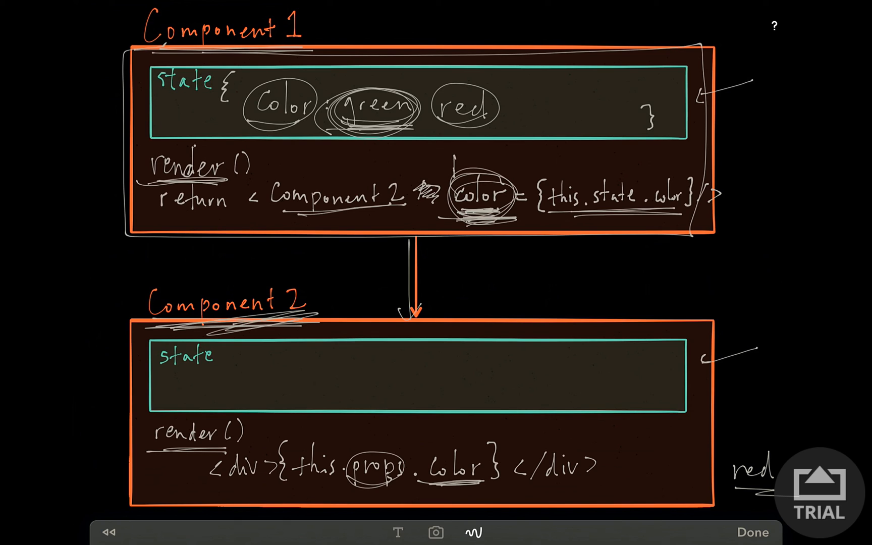
{"action": "type", "text": "prop1"}
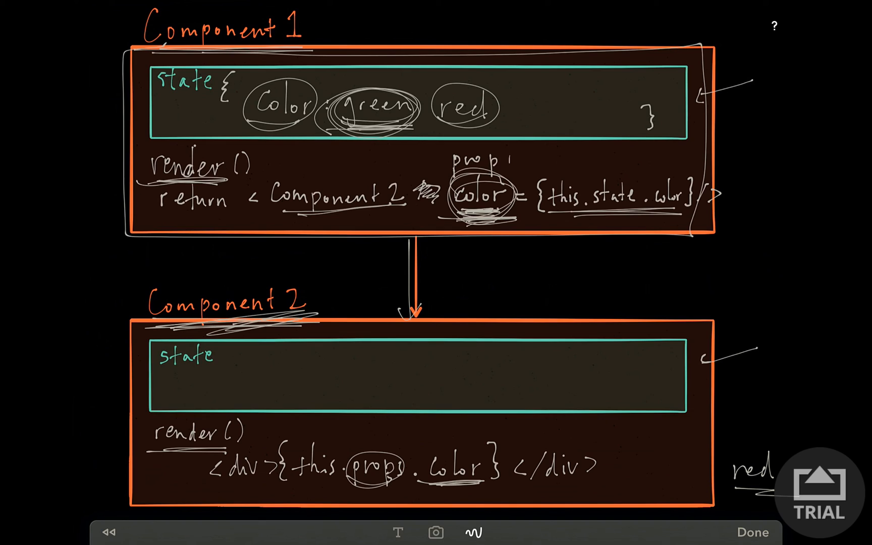
{"action": "type", "text": "Examp"}
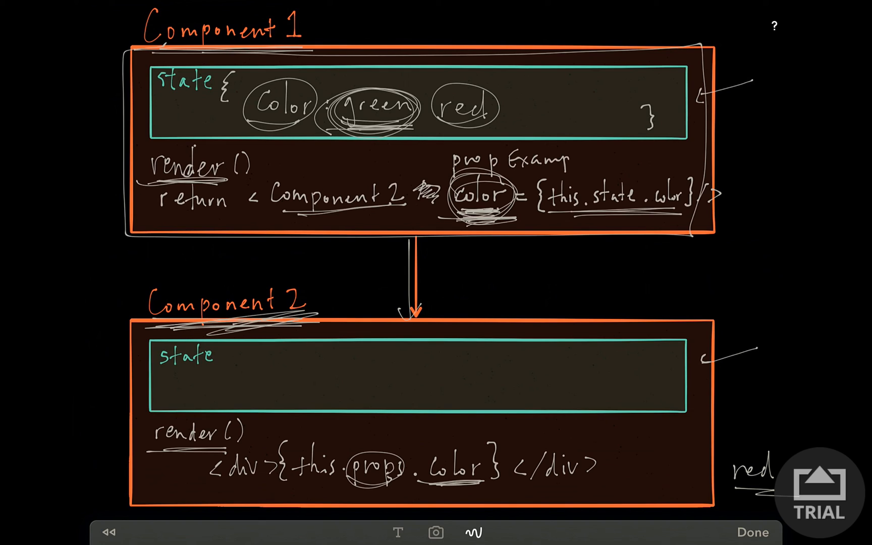
{"action": "type", "text": "le"}
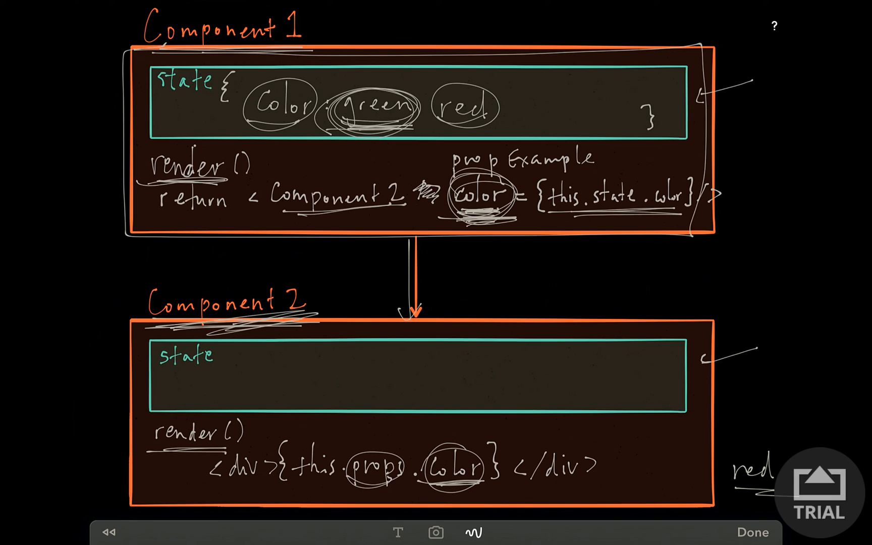
- Label Component 2's color prop propExample and circle Color in state again
{"action": "type", "text": "propEx"}
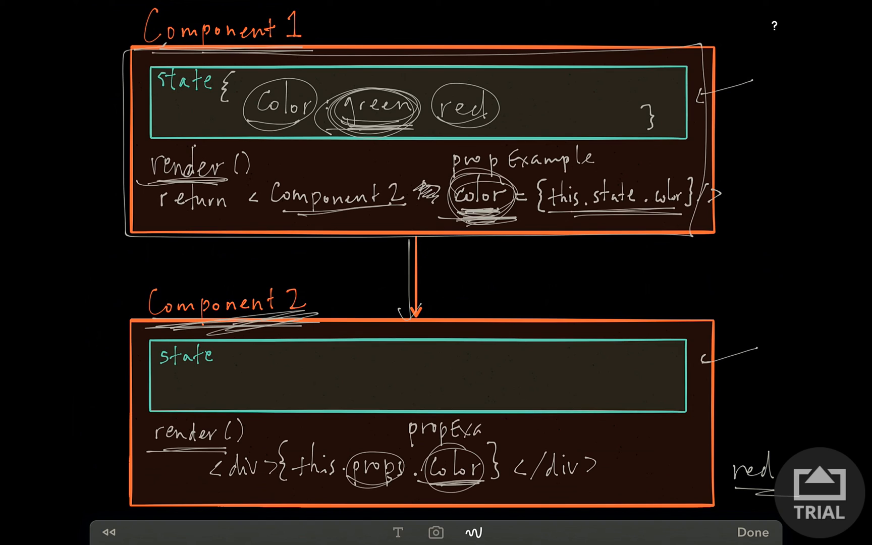
{"action": "type", "text": "ample"}
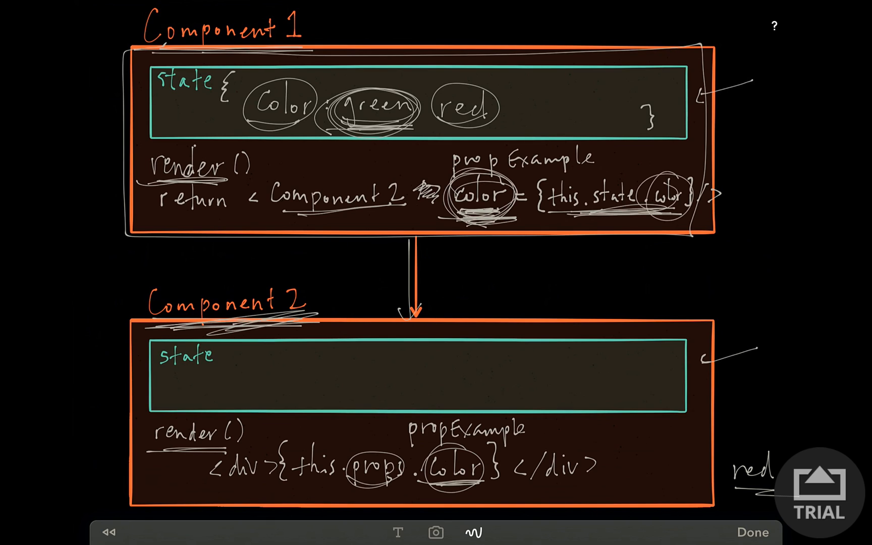
{"action": "left_click_drag", "start_coordinate": [251, 89], "coordinate": [312, 118]}
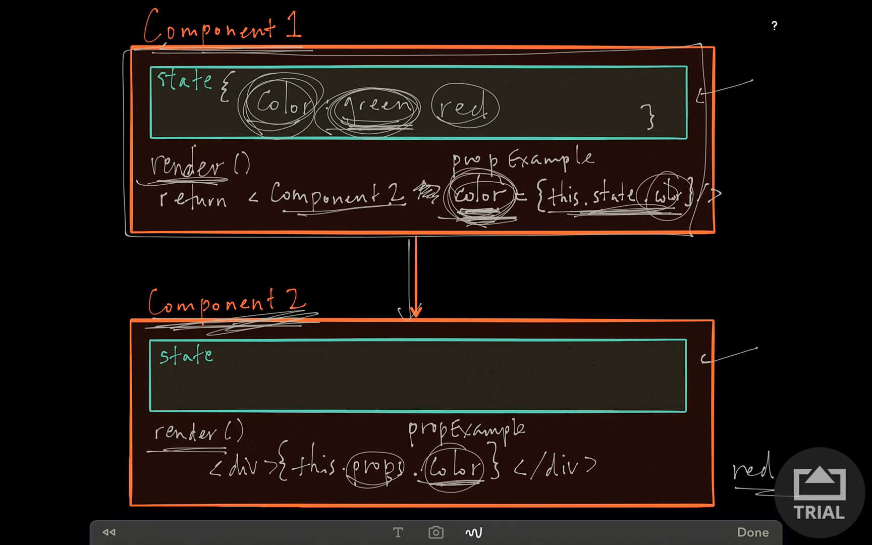
- Draw an arrow into Component 1's state box and a circle beside the Component 2 heading
{"action": "left_click_drag", "start_coordinate": [92, 101], "coordinate": [129, 111]}
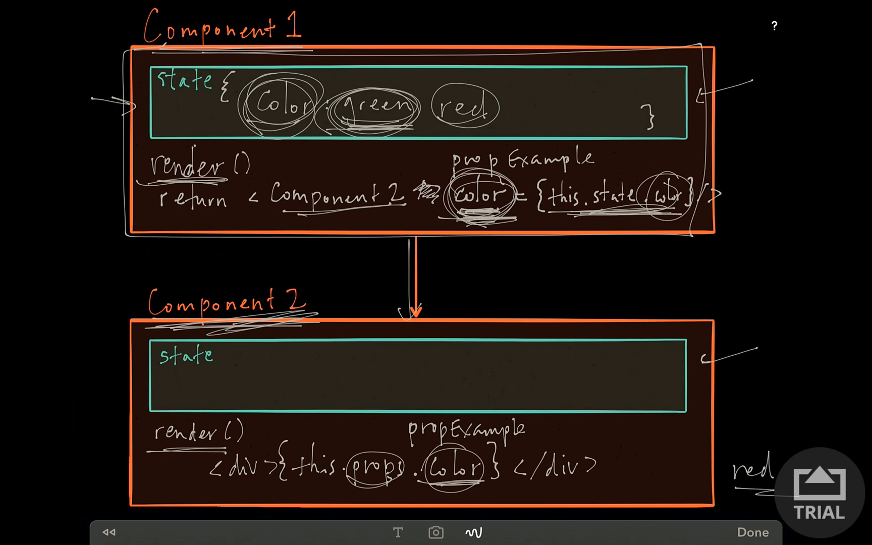
{"action": "left_click_drag", "start_coordinate": [84, 279], "coordinate": [128, 312]}
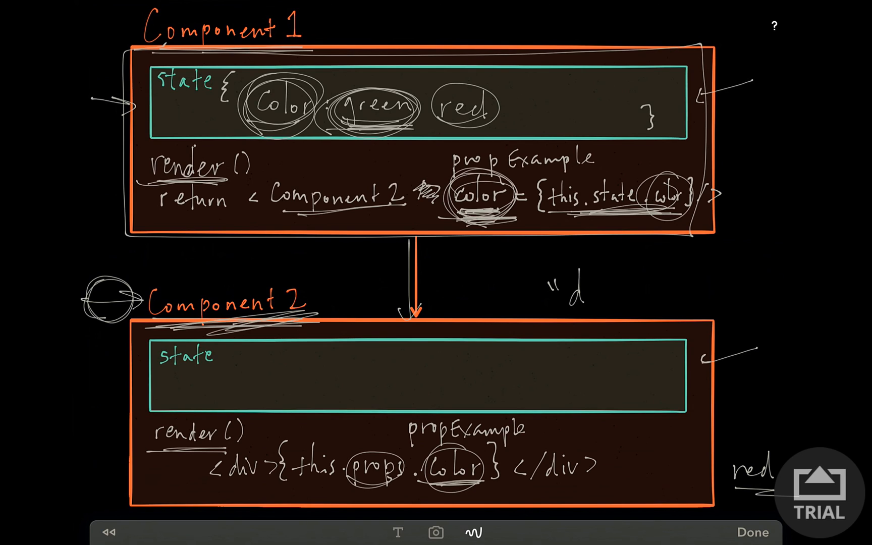
- Write 'dumb' beside Component 2, underline its state and circle Component 1's state
{"action": "type", "text": "dumb\""}
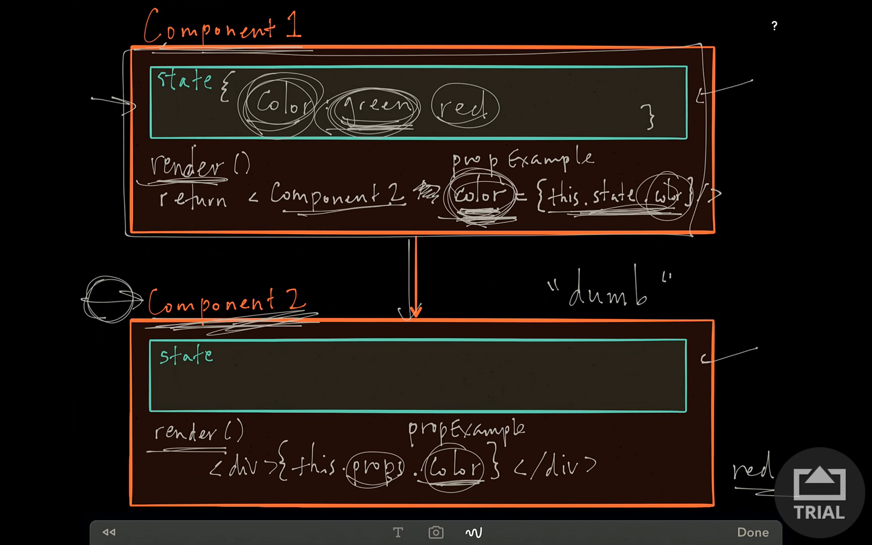
{"action": "left_click_drag", "start_coordinate": [162, 374], "coordinate": [206, 373]}
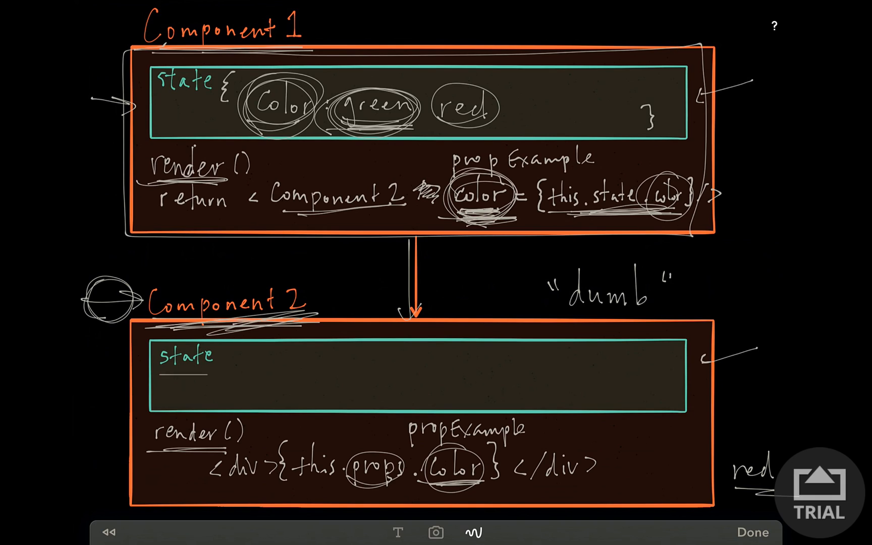
{"action": "left_click_drag", "start_coordinate": [161, 382], "coordinate": [209, 378]}
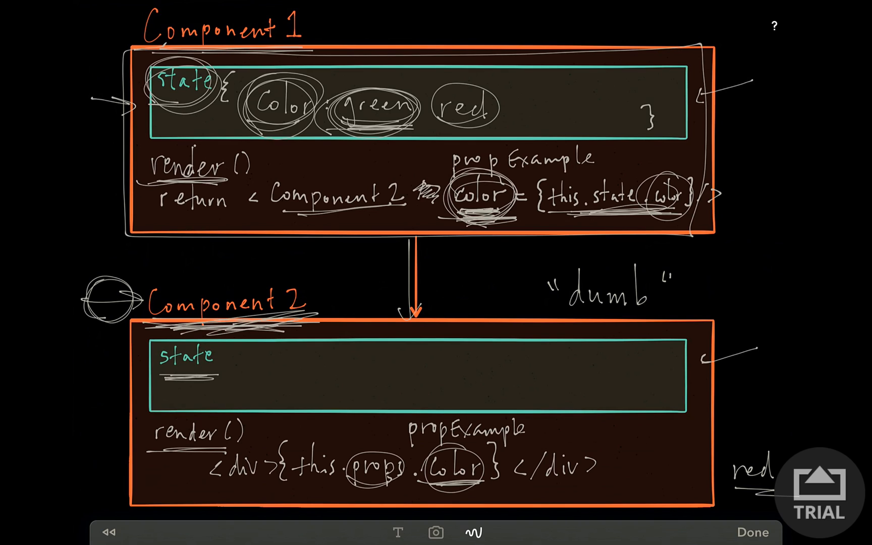
{"action": "left_click_drag", "start_coordinate": [161, 345], "coordinate": [228, 379]}
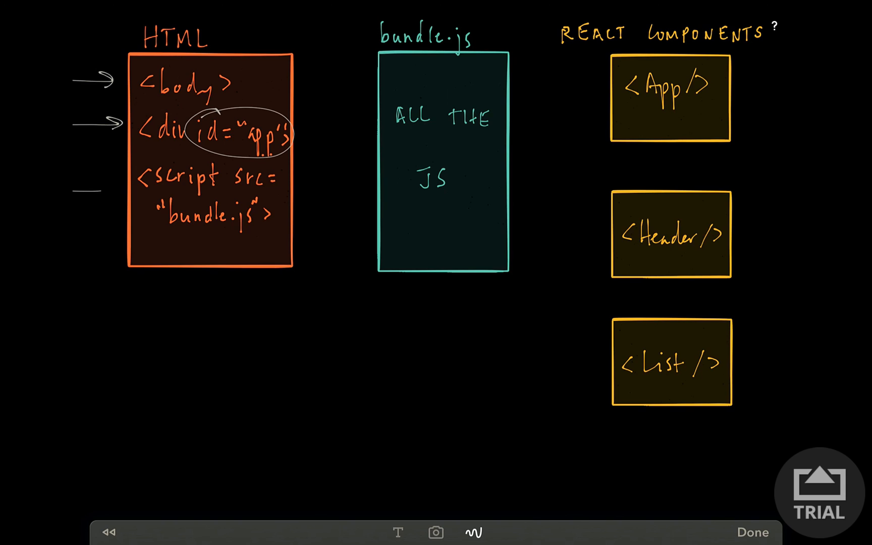
- Arrow the script tag line and bundle.js heading, underline bundle.js, and rule lines in its box
{"action": "left_click_drag", "start_coordinate": [77, 188], "coordinate": [130, 189]}
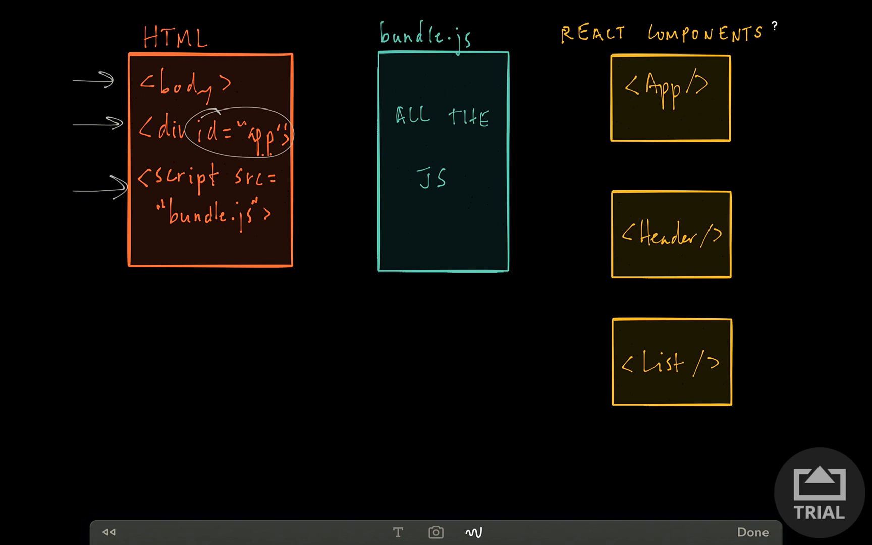
{"action": "left_click_drag", "start_coordinate": [167, 237], "coordinate": [253, 233]}
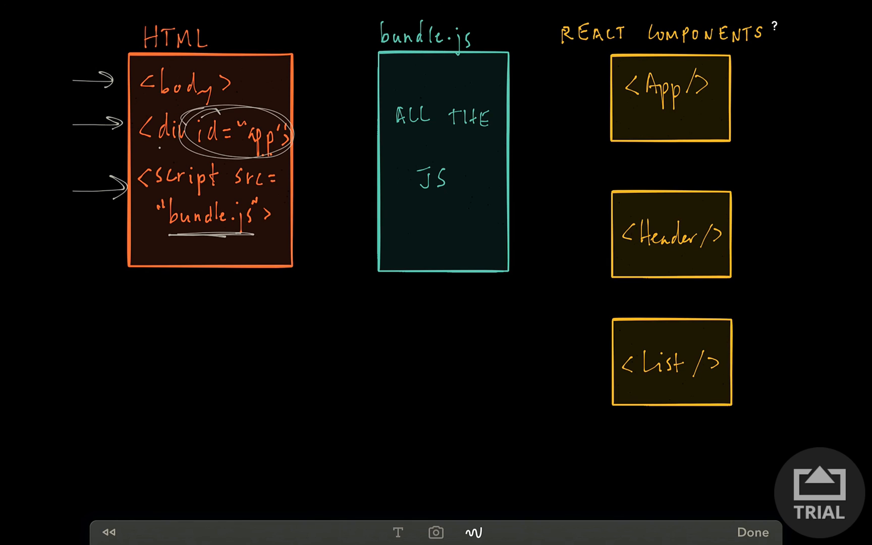
{"action": "left_click_drag", "start_coordinate": [339, 34], "coordinate": [370, 32]}
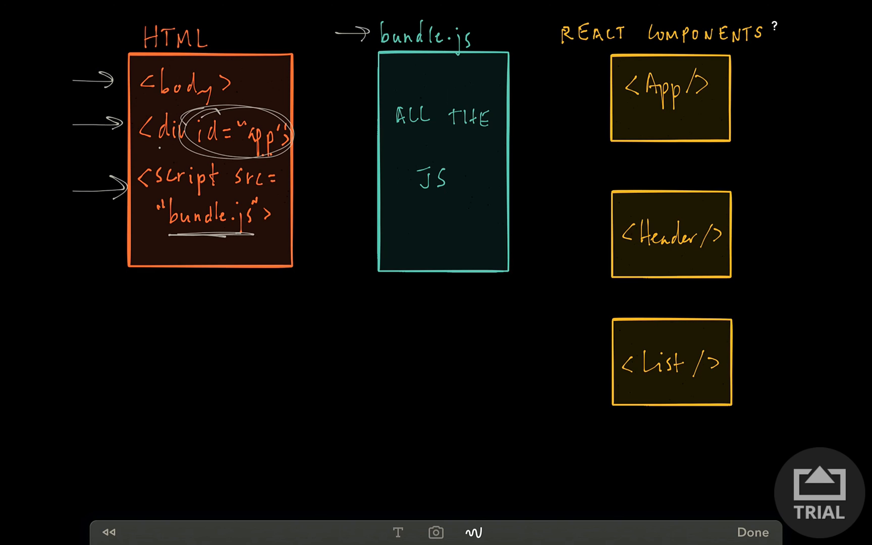
{"action": "left_click_drag", "start_coordinate": [394, 78], "coordinate": [440, 133]}
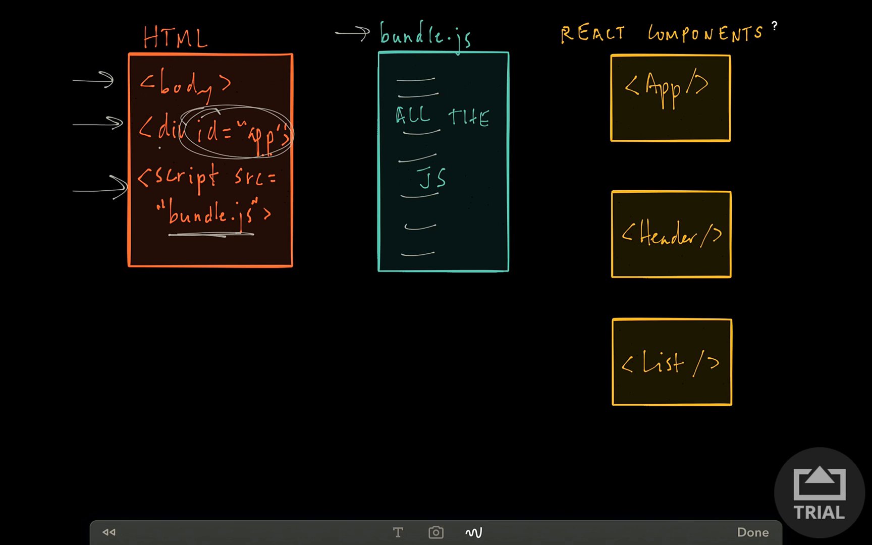
- Underline REACT COMPONENTS, App and Header, with arrows pointing at App, Header and List
{"action": "left_click_drag", "start_coordinate": [565, 52], "coordinate": [767, 50]}
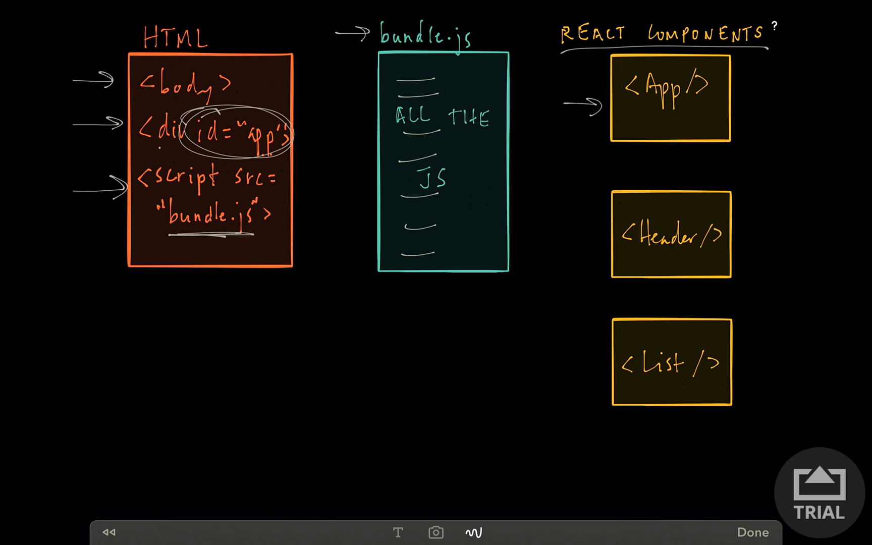
{"action": "left_click_drag", "start_coordinate": [629, 111], "coordinate": [679, 114]}
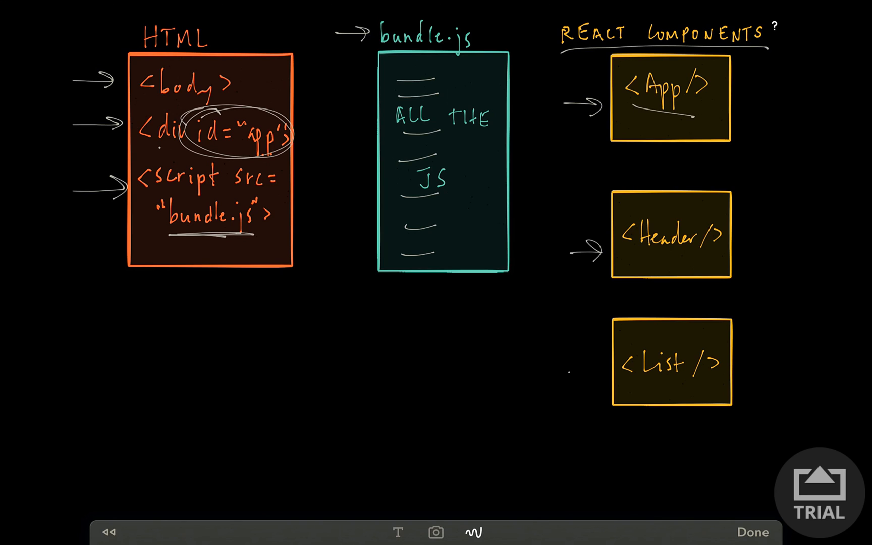
{"action": "left_click_drag", "start_coordinate": [567, 367], "coordinate": [606, 367]}
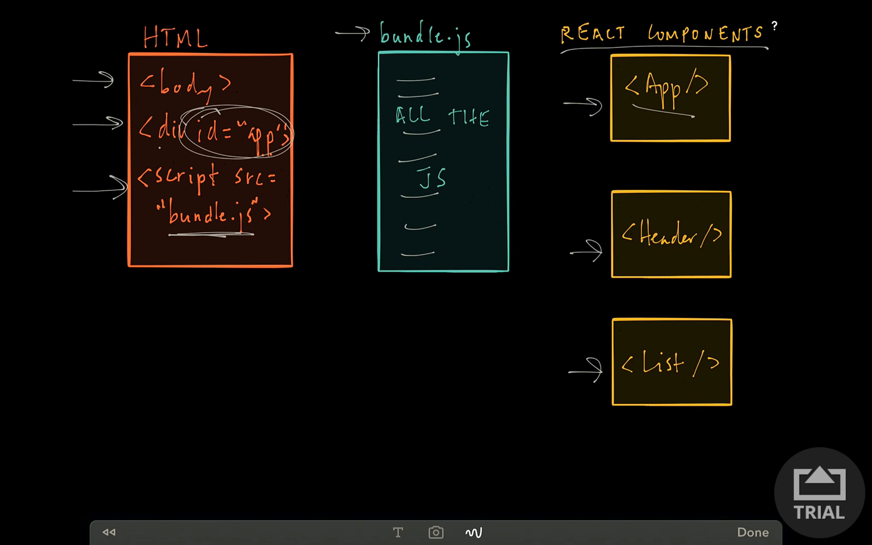
{"action": "left_click_drag", "start_coordinate": [640, 256], "coordinate": [700, 259]}
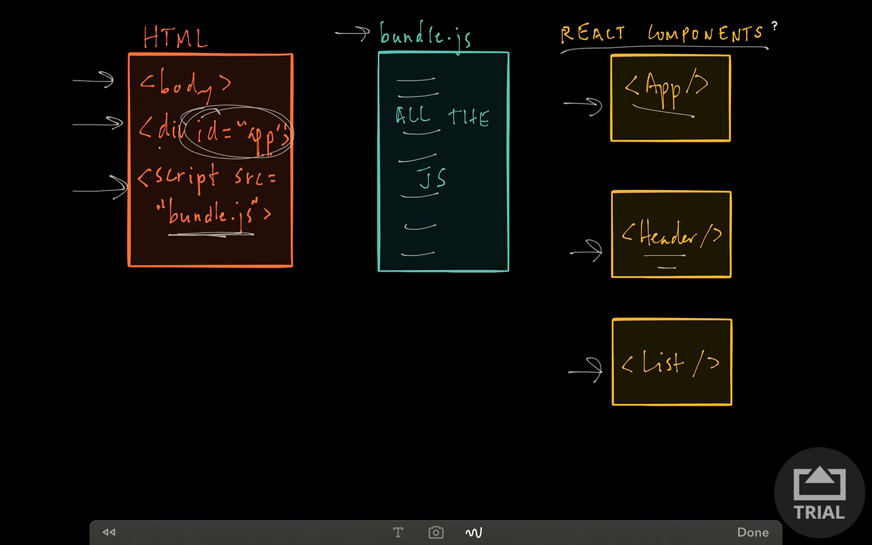
- Circle the bundle.js heading and write an underlined 'Browserify' below the HTML box
{"action": "left_click_drag", "start_coordinate": [645, 384], "coordinate": [678, 384]}
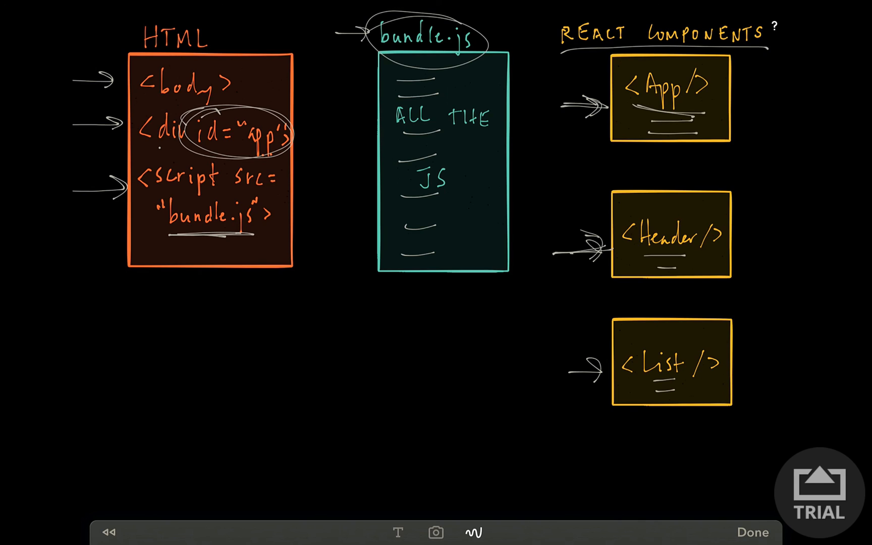
{"action": "left_click_drag", "start_coordinate": [117, 339], "coordinate": [125, 370]}
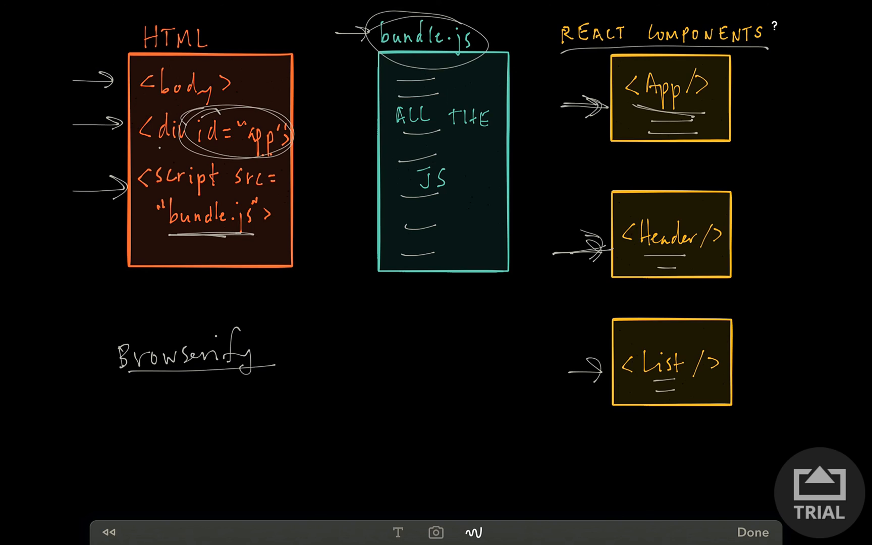
- Write 'Webpack' under Browserify and draw a curve linking it to the App component
{"action": "type", "text": "W"}
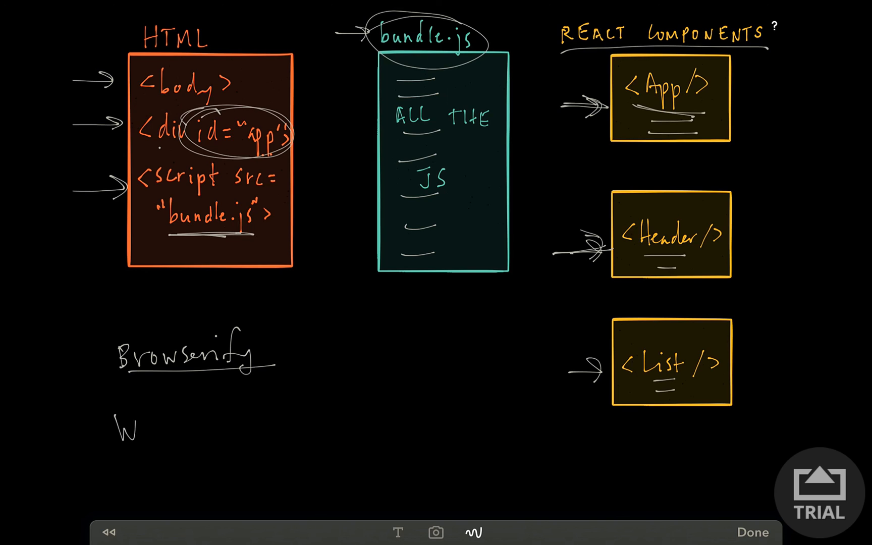
{"action": "type", "text": "Webpack"}
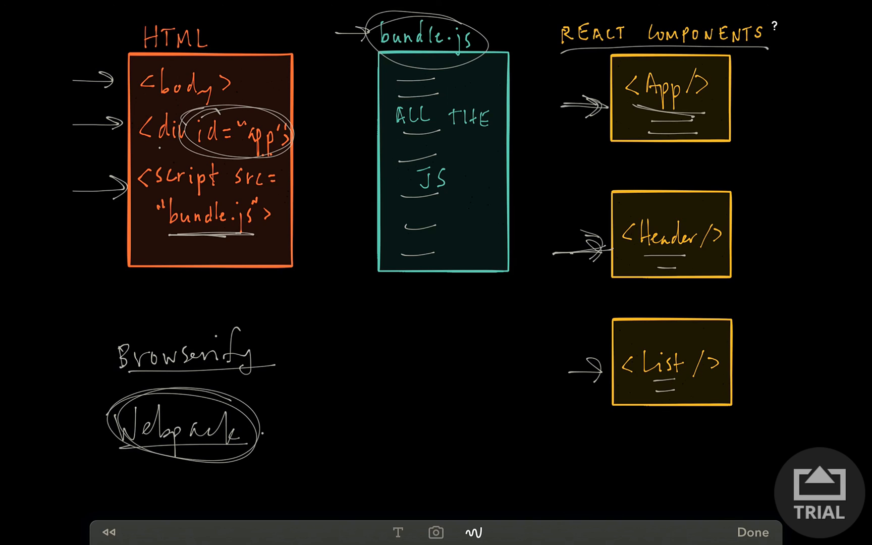
{"action": "left_click_drag", "start_coordinate": [261, 423], "coordinate": [585, 119]}
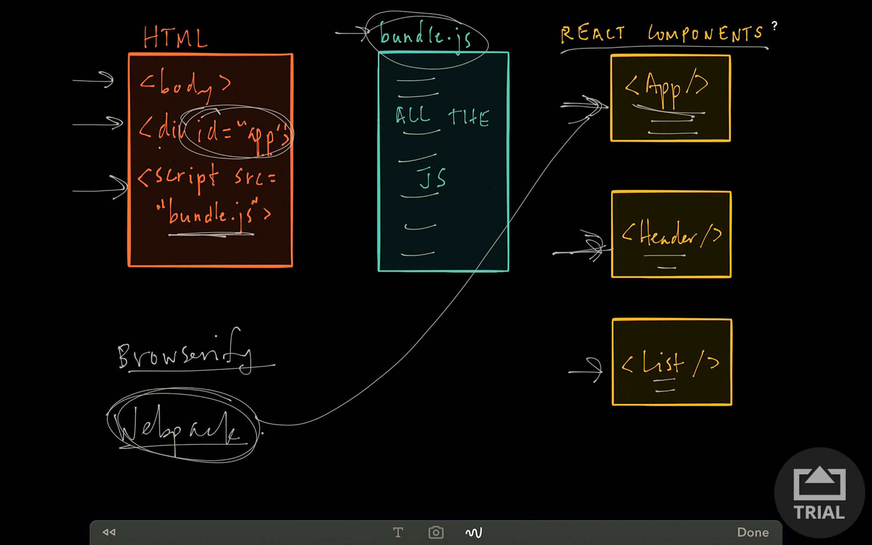